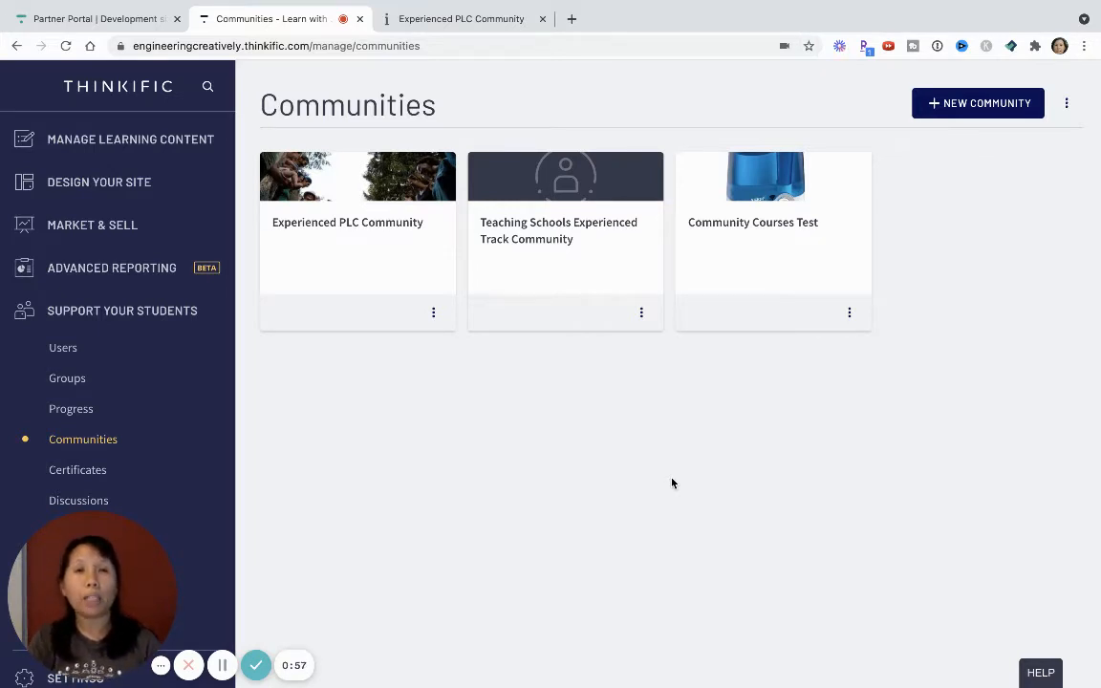
pyautogui.moveTo(470, 352)
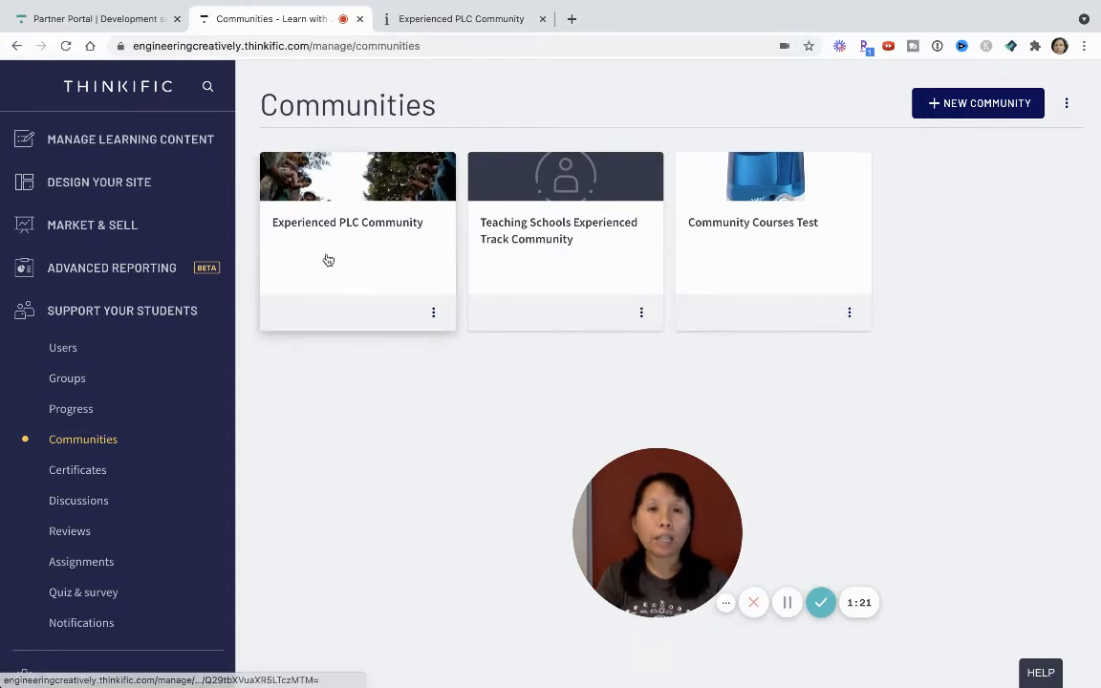
pyautogui.moveTo(780, 279)
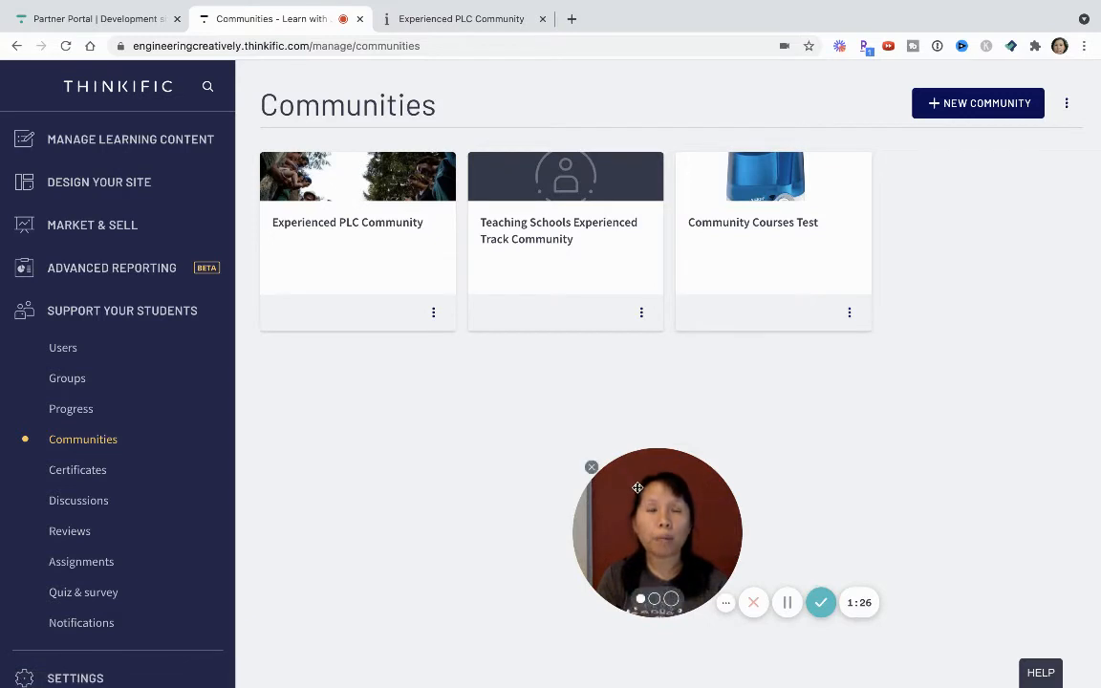
pyautogui.moveTo(283, 335)
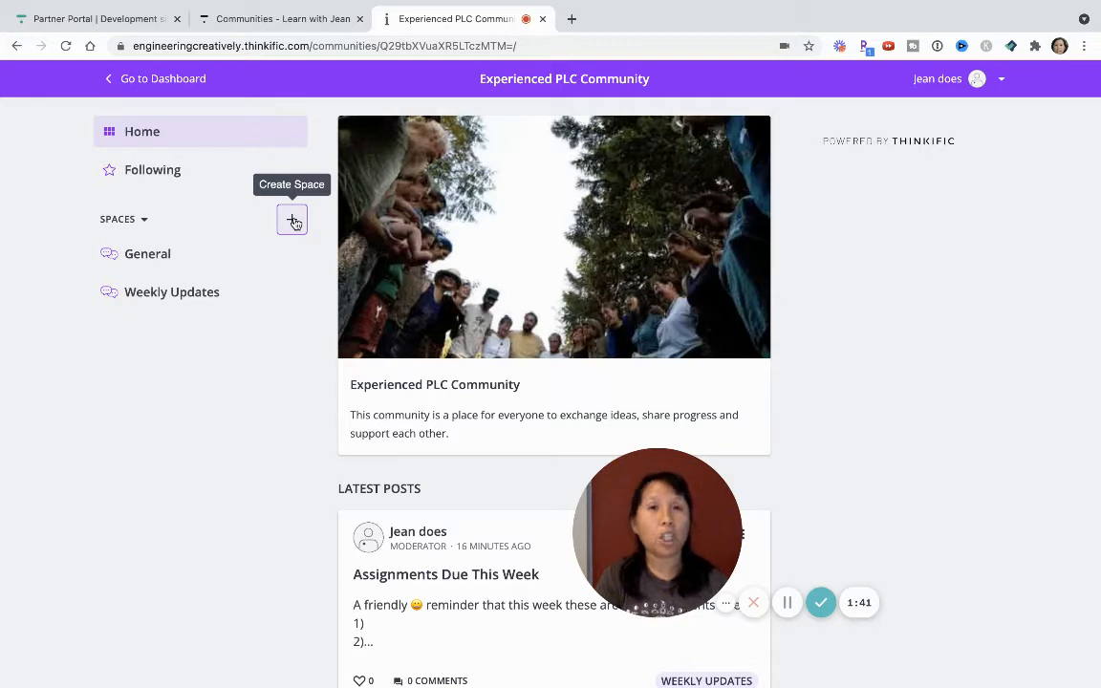
pyautogui.moveTo(290, 248)
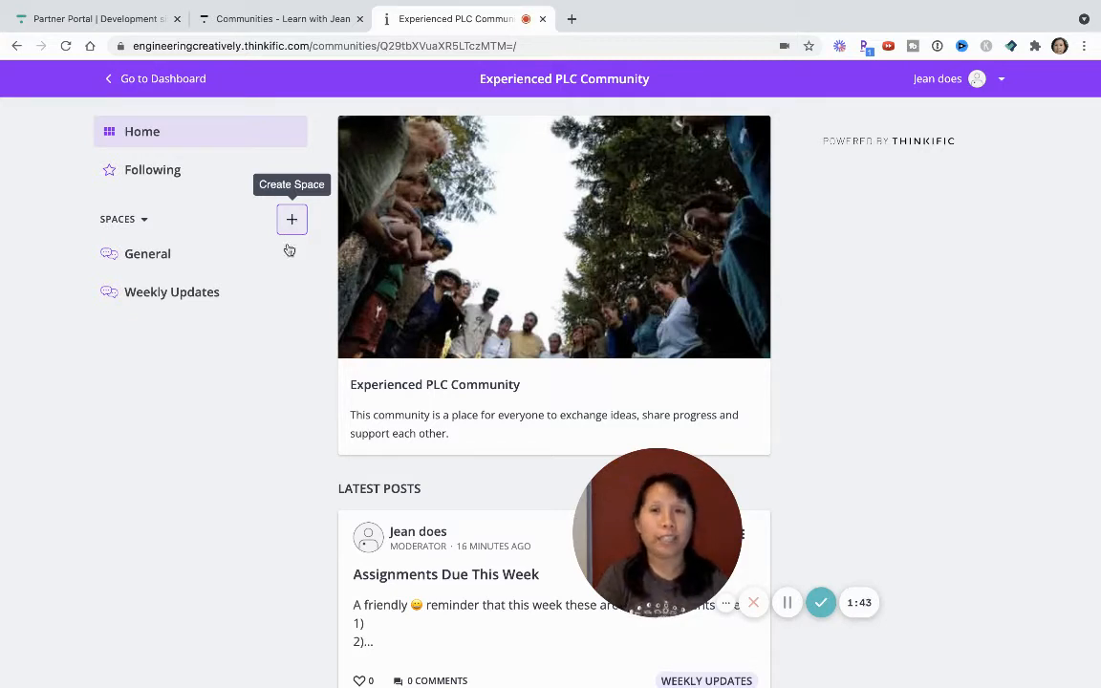
pyautogui.moveTo(258, 360)
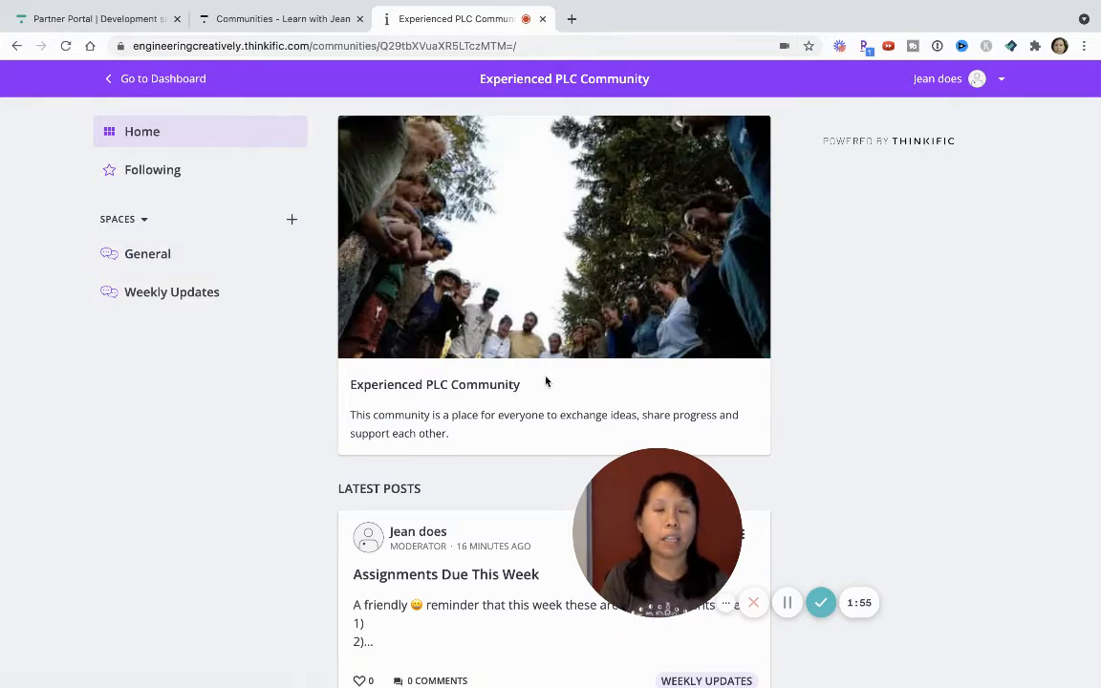
# Scroll the Experienced PLC Community home feed past the General and Weekly Updates spaces.
pyautogui.scroll(-3)
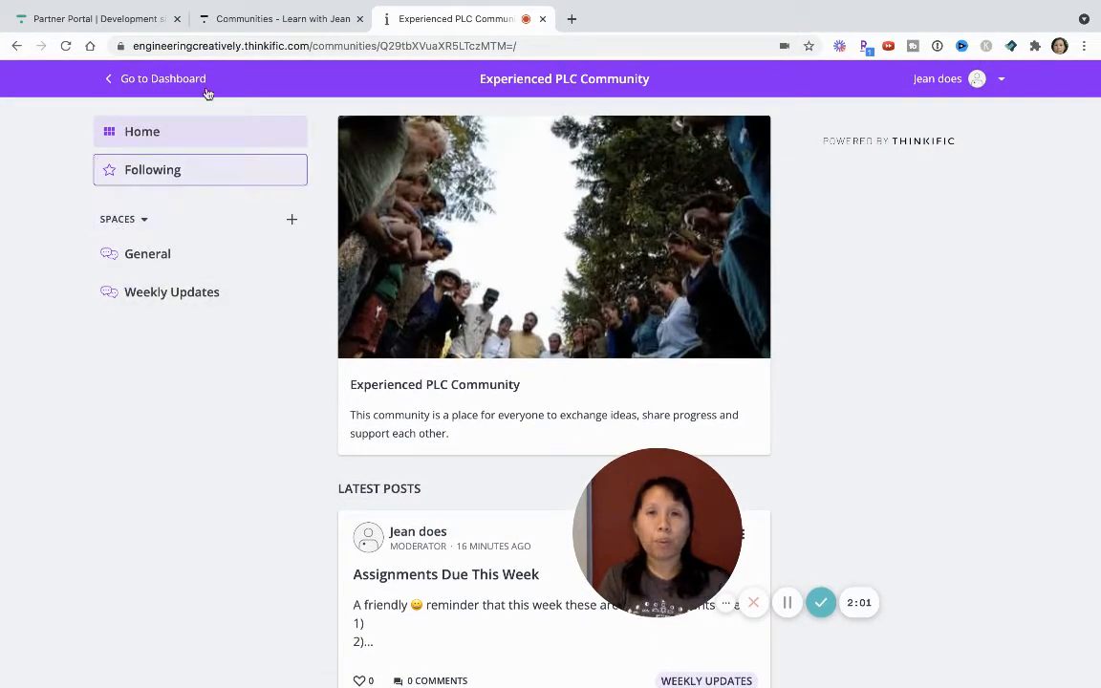
pyautogui.click(277, 19)
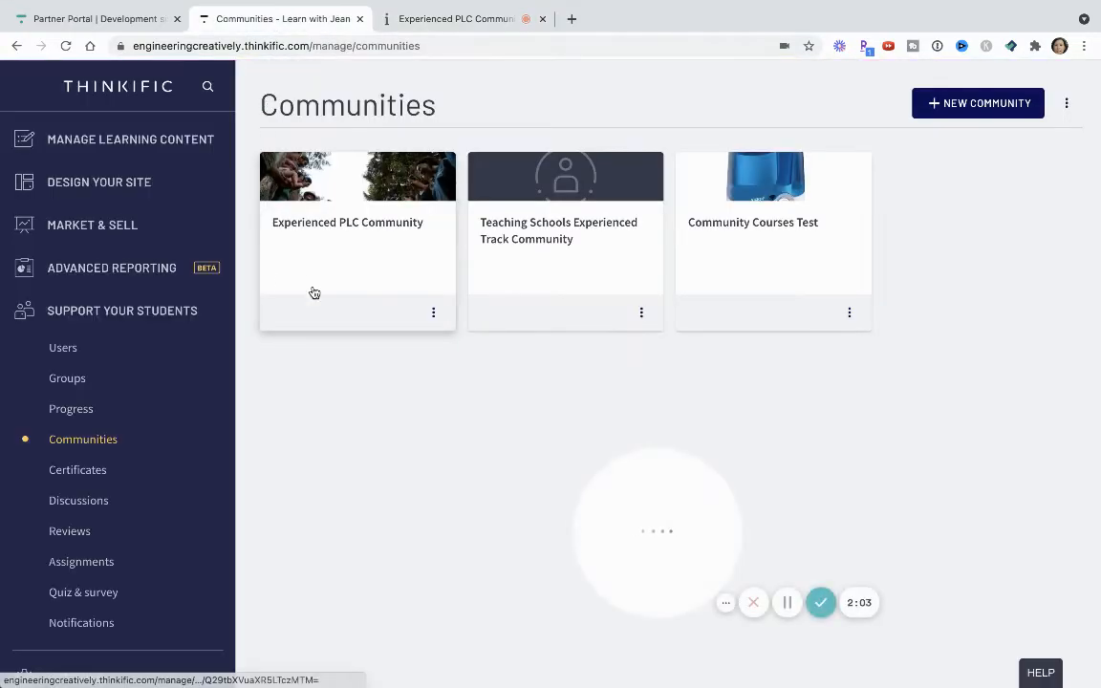
pyautogui.click(433, 313)
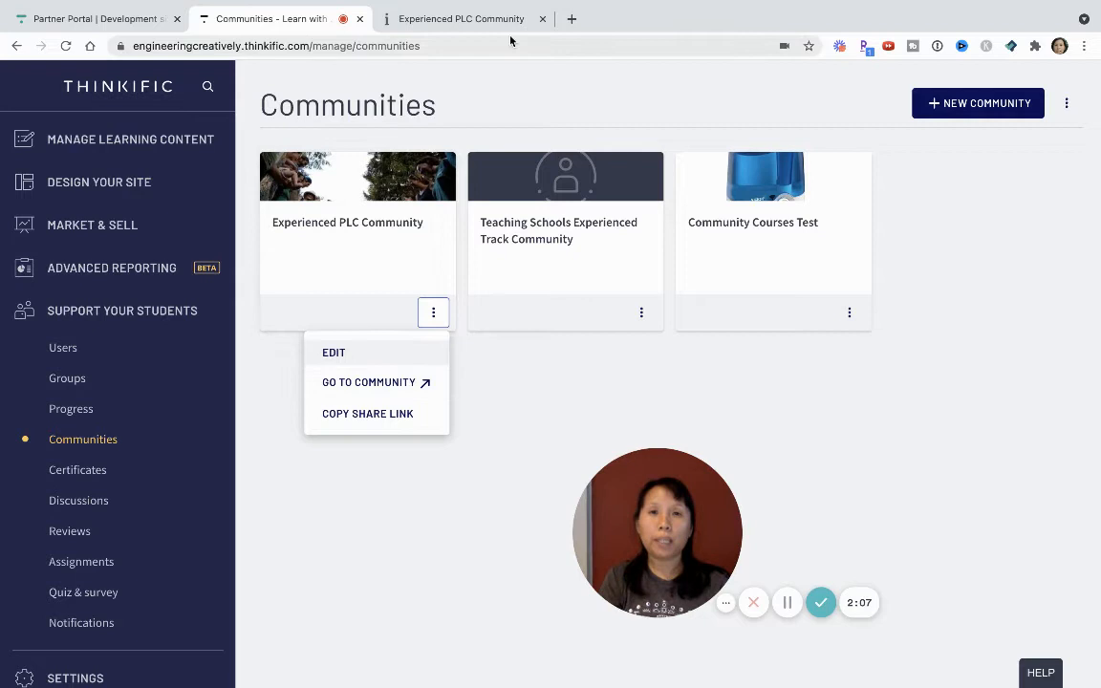
pyautogui.click(367, 382)
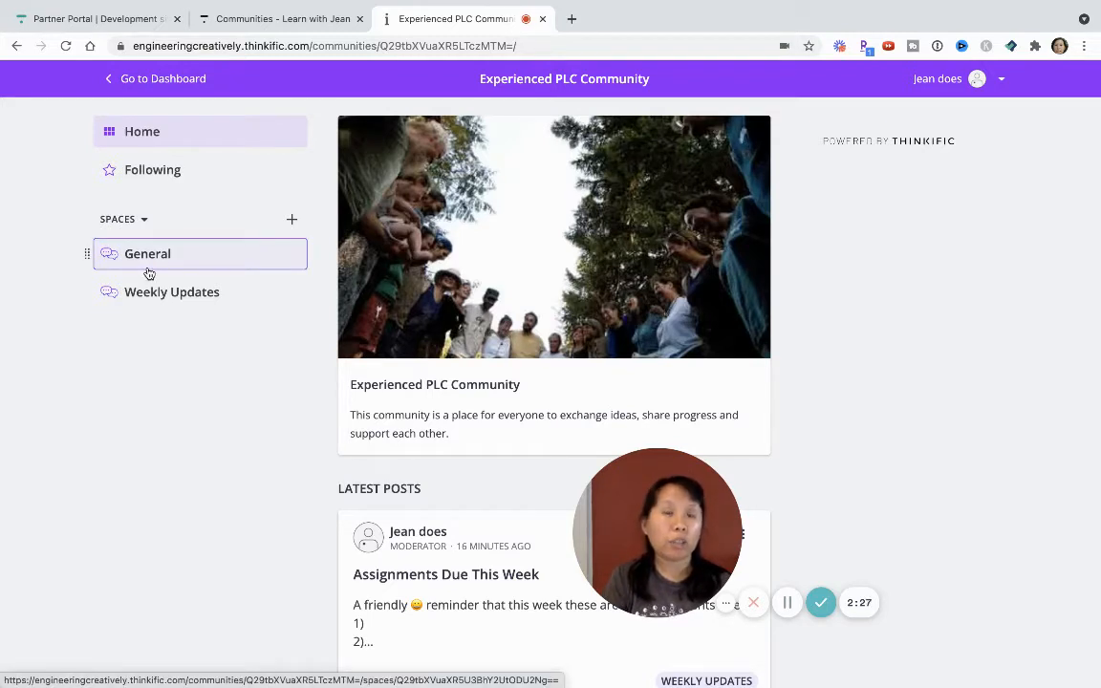
pyautogui.click(172, 290)
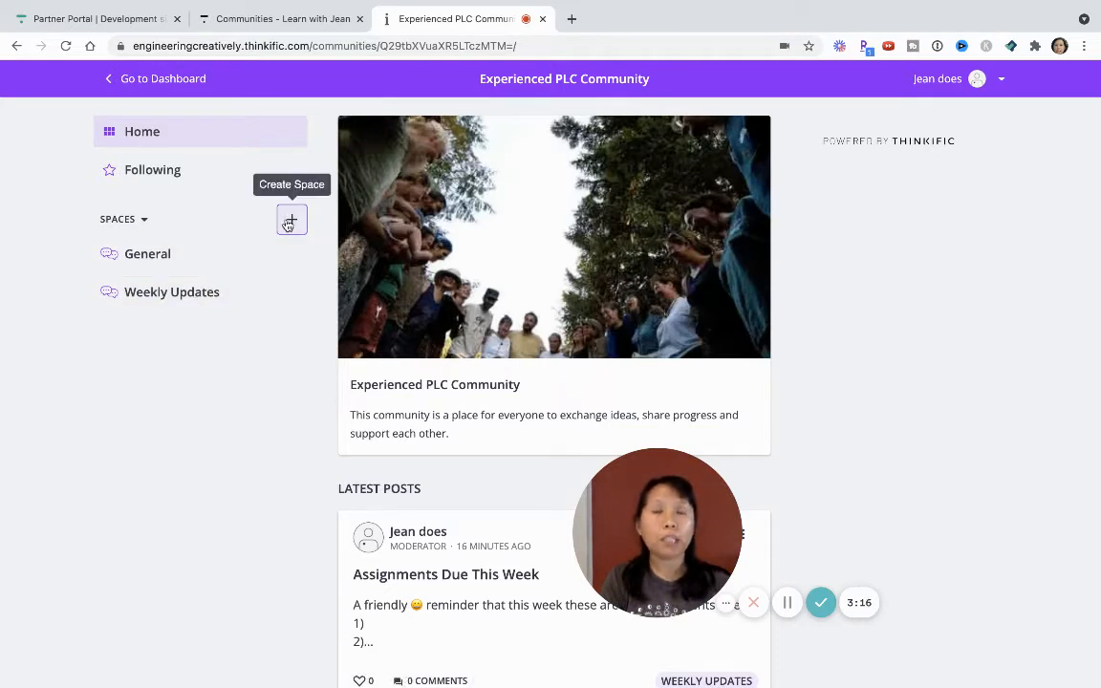
pyautogui.click(291, 220)
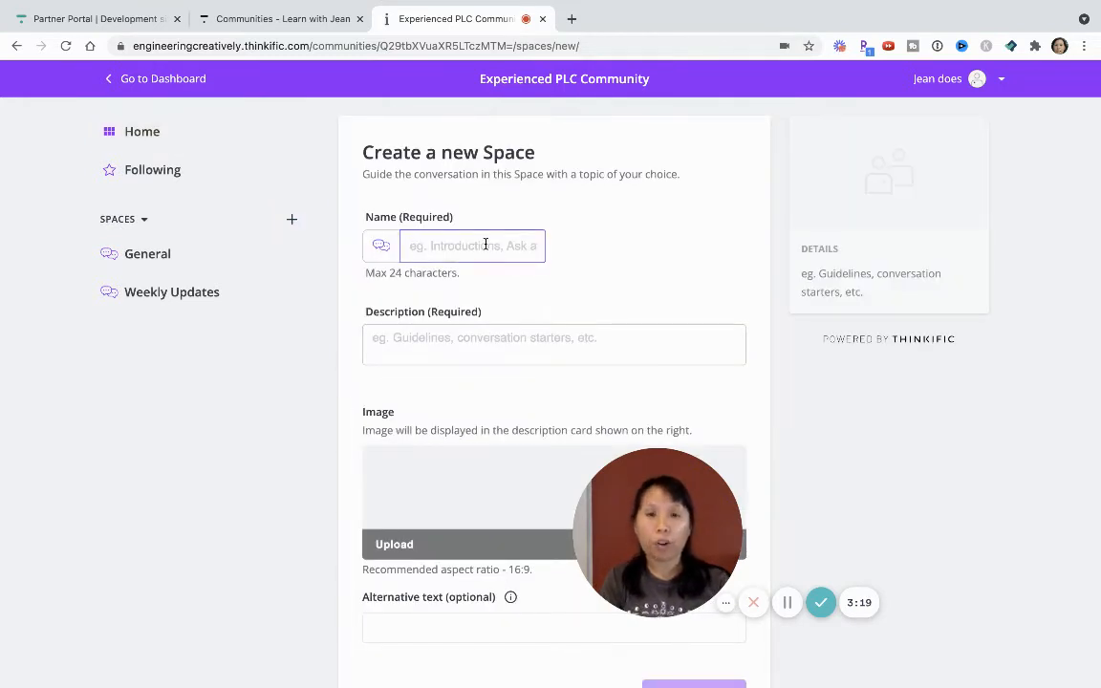
# Name the new space 'Week 1 Homework' and move to its description.
pyautogui.write('Week 1 Homework')
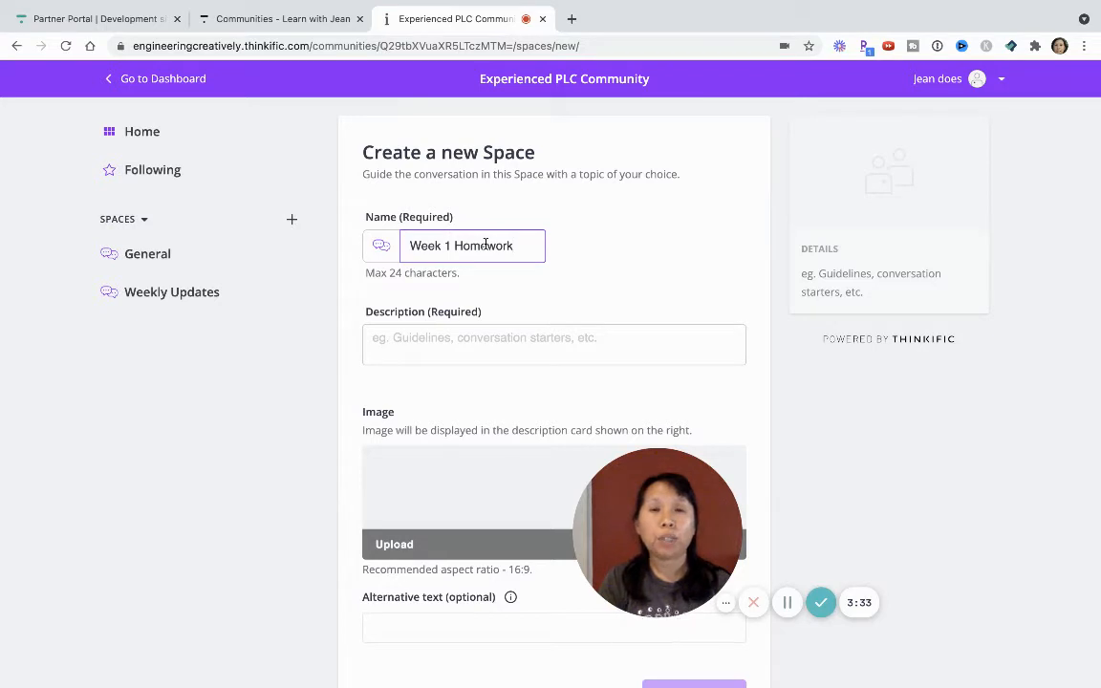
pyautogui.moveTo(493, 390)
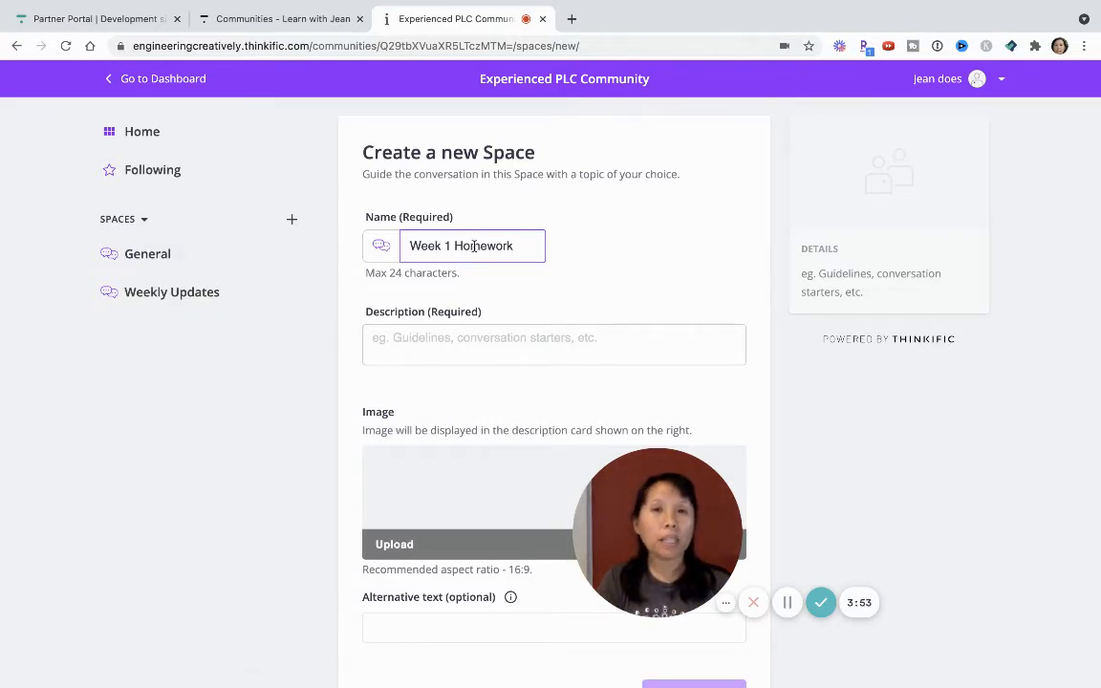
pyautogui.click(554, 344)
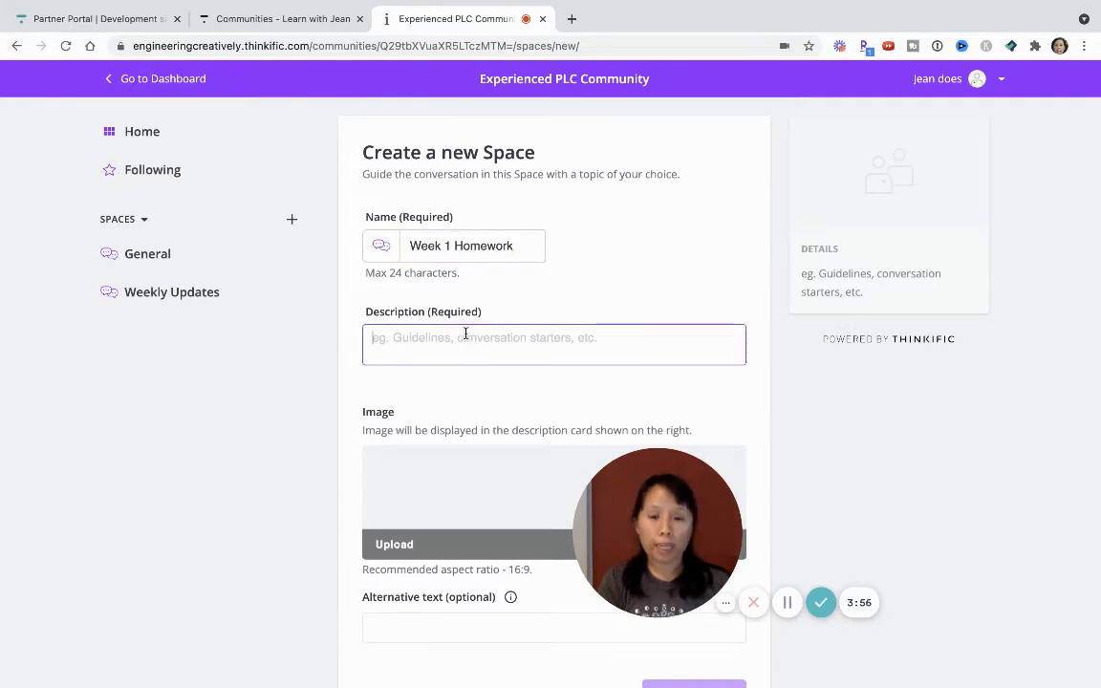
# Describe the space as a place for week 1 homework questions and feedback, and create it.
pyautogui.write('This is a space for week 1 homework assignment questions and')
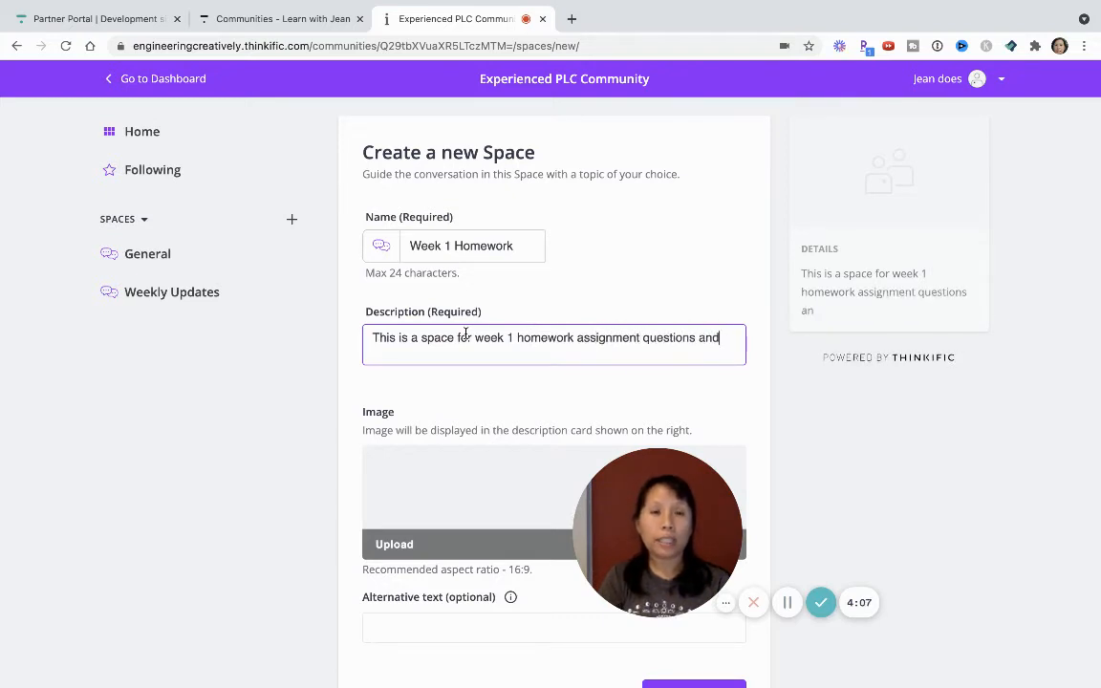
pyautogui.write('feedback.')
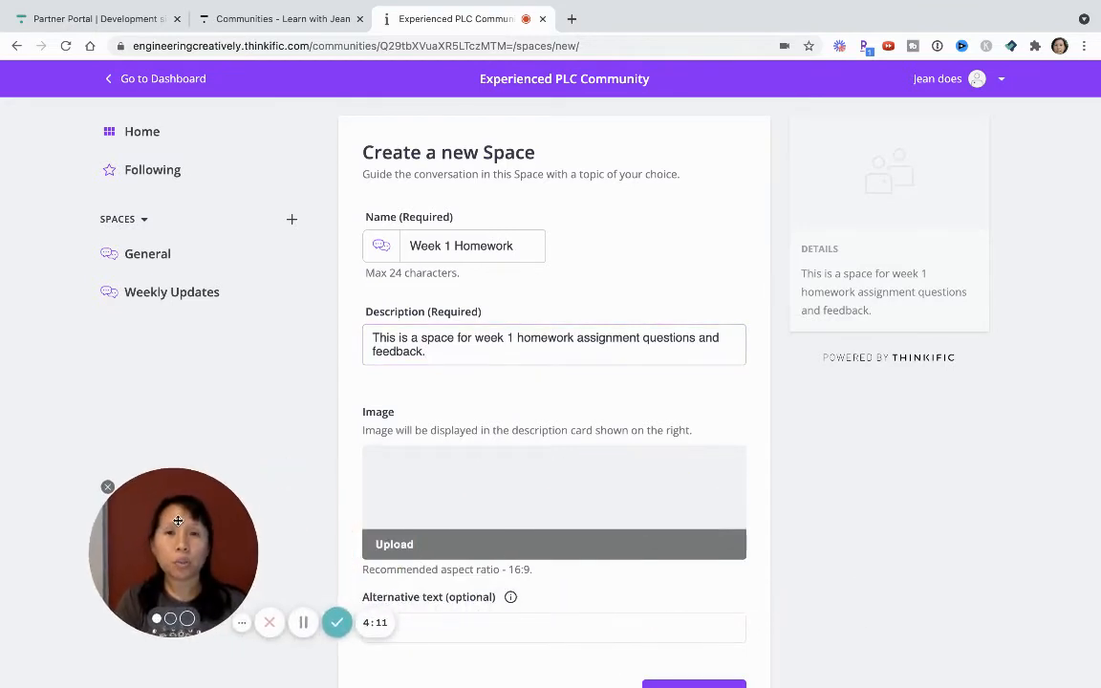
pyautogui.scroll(-3)
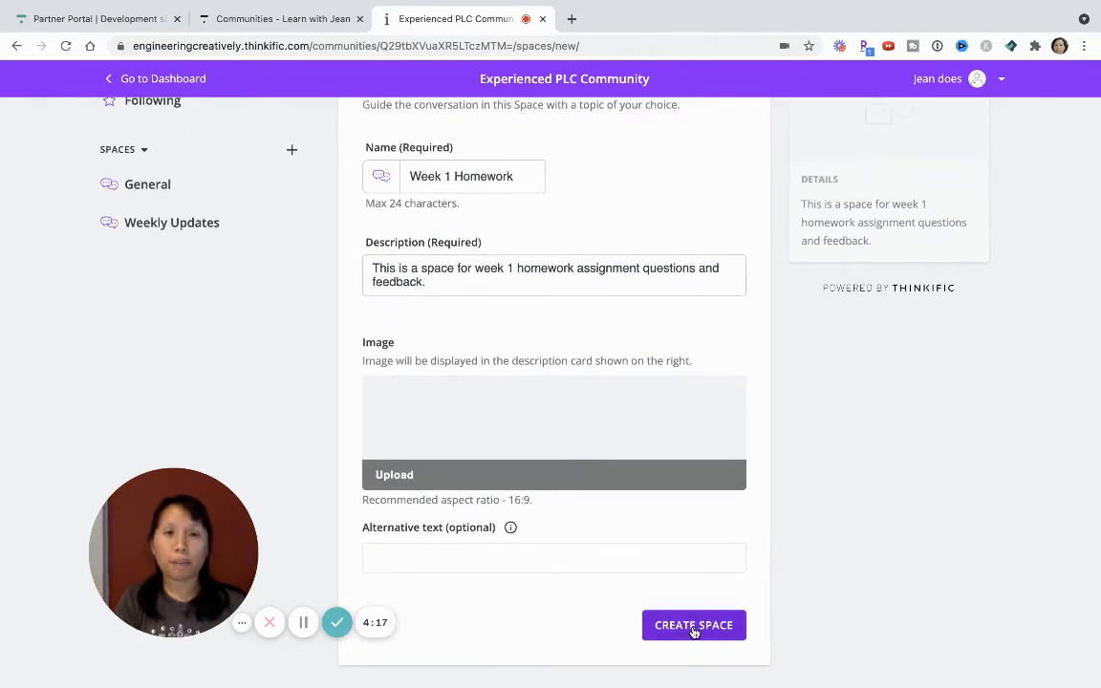
pyautogui.click(694, 625)
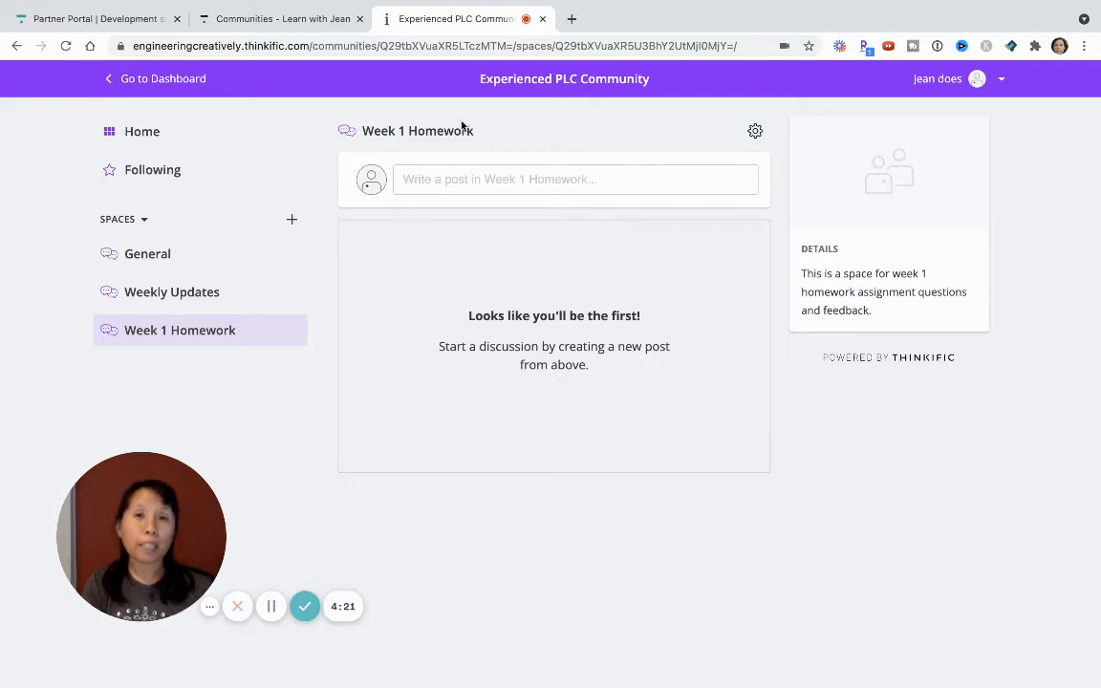
# Start a new Week 1 Homework post titled 'Feedback on Assignments'.
pyautogui.click(576, 179)
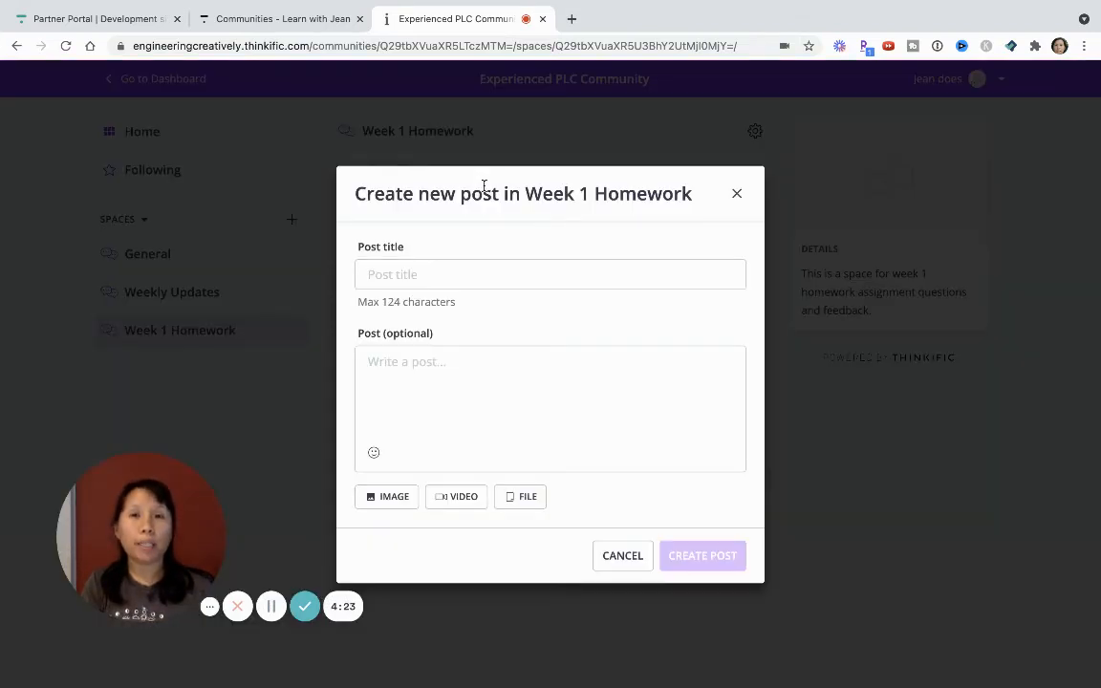
pyautogui.click(520, 275)
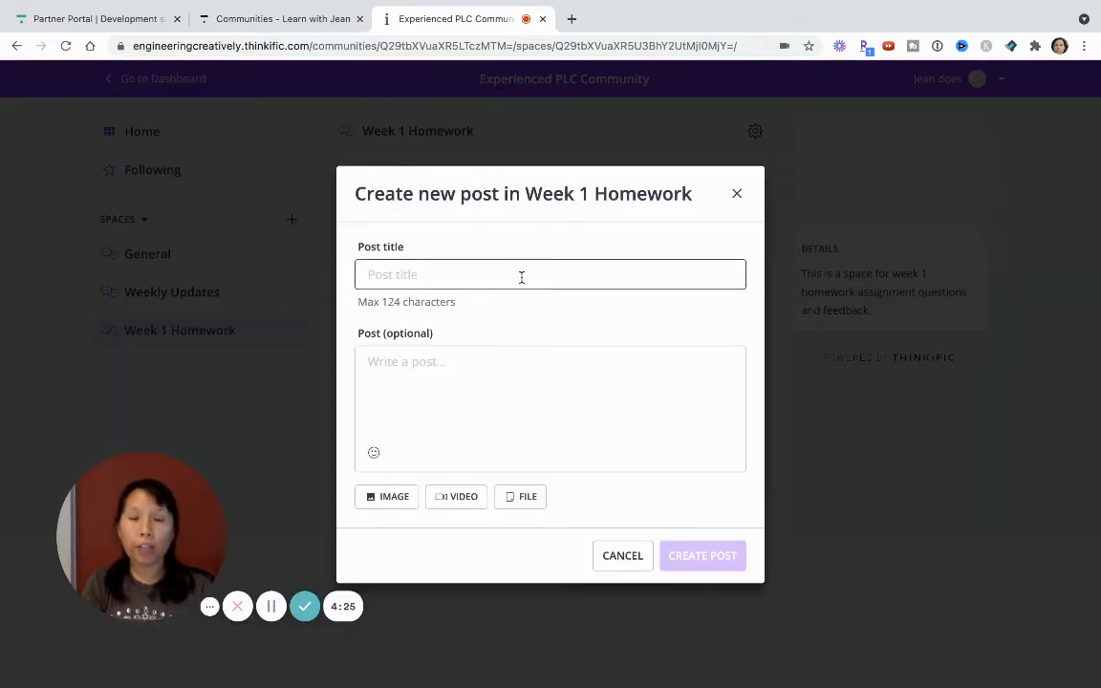
pyautogui.write('Feedback on')
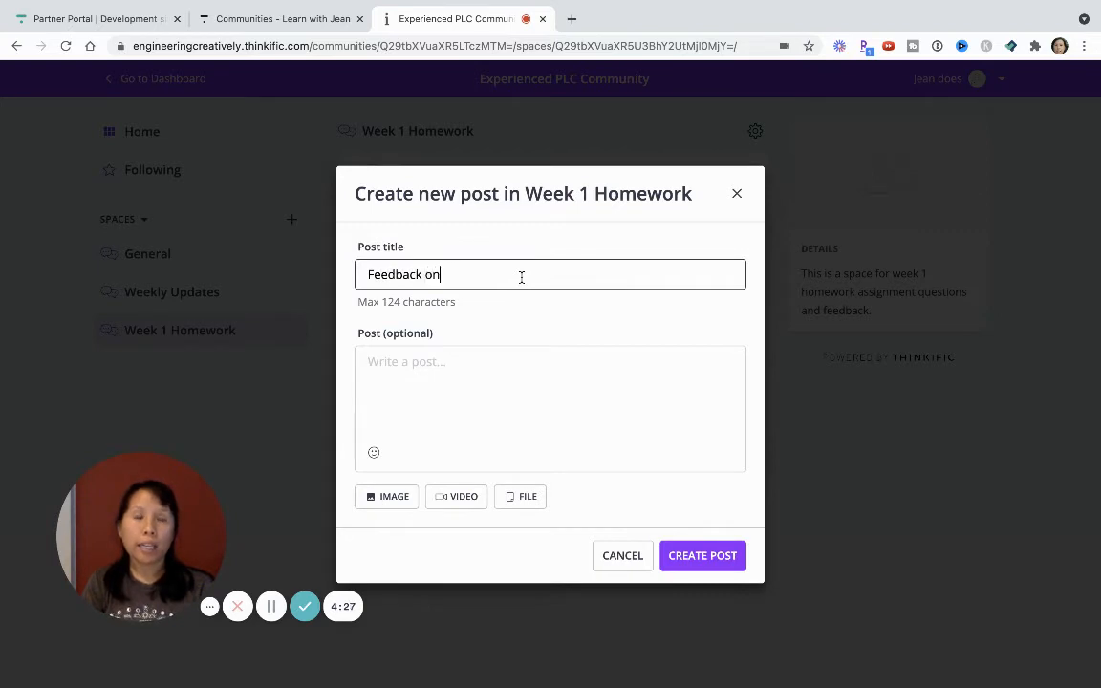
pyautogui.write('As')
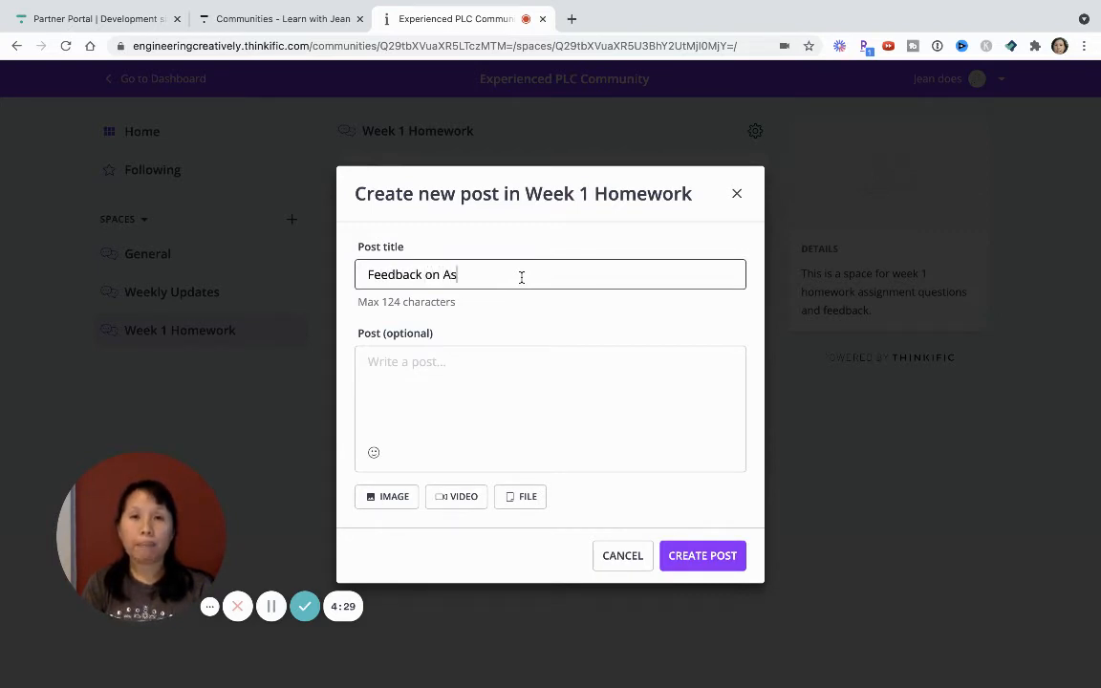
pyautogui.write('si')
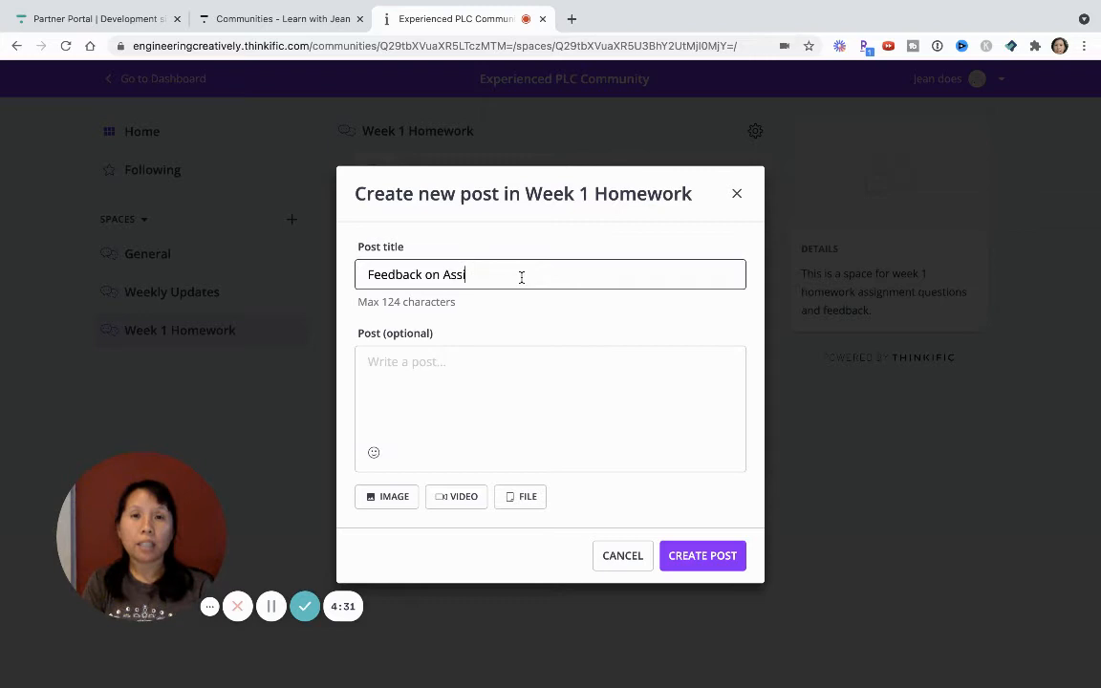
pyautogui.write('gnments')
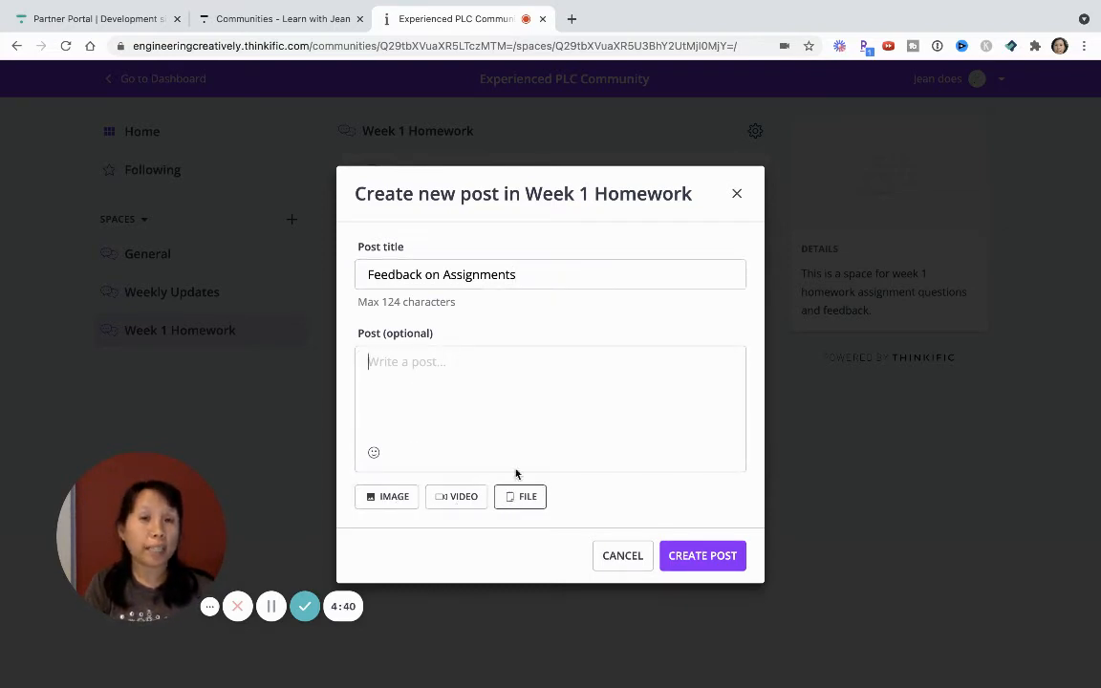
# Write the body 'Hi everyone,' with a smiley, 'Some quick general feedback on this week's homework:' and a numbered list, then publish.
pyautogui.click(520, 394)
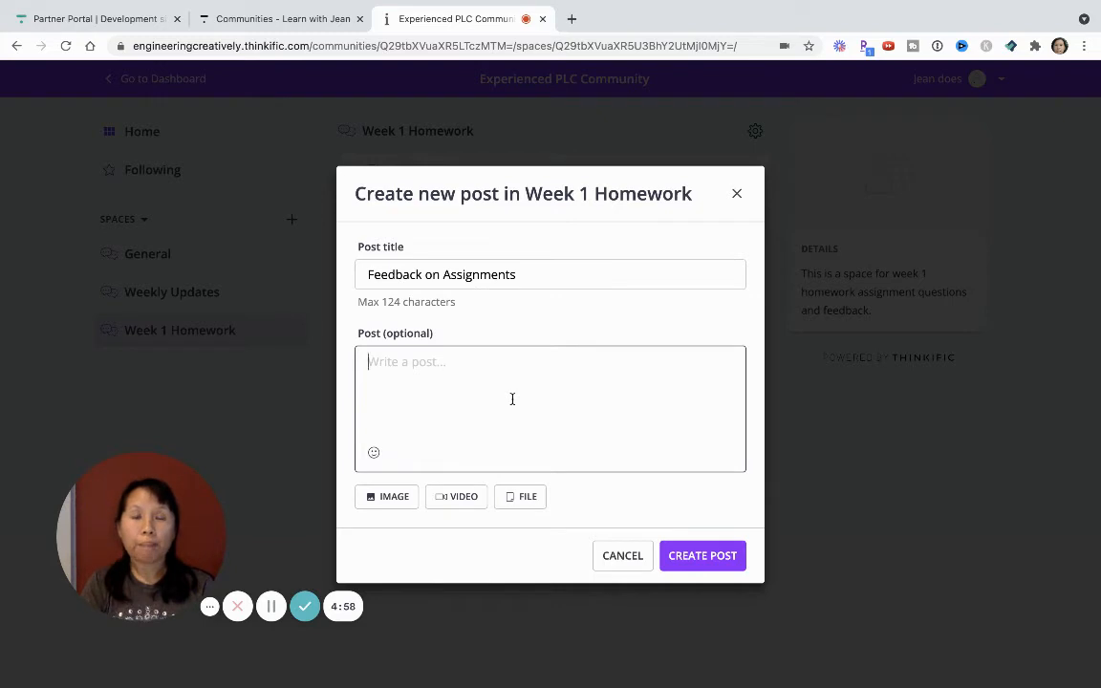
pyautogui.write('Hi everyone,')
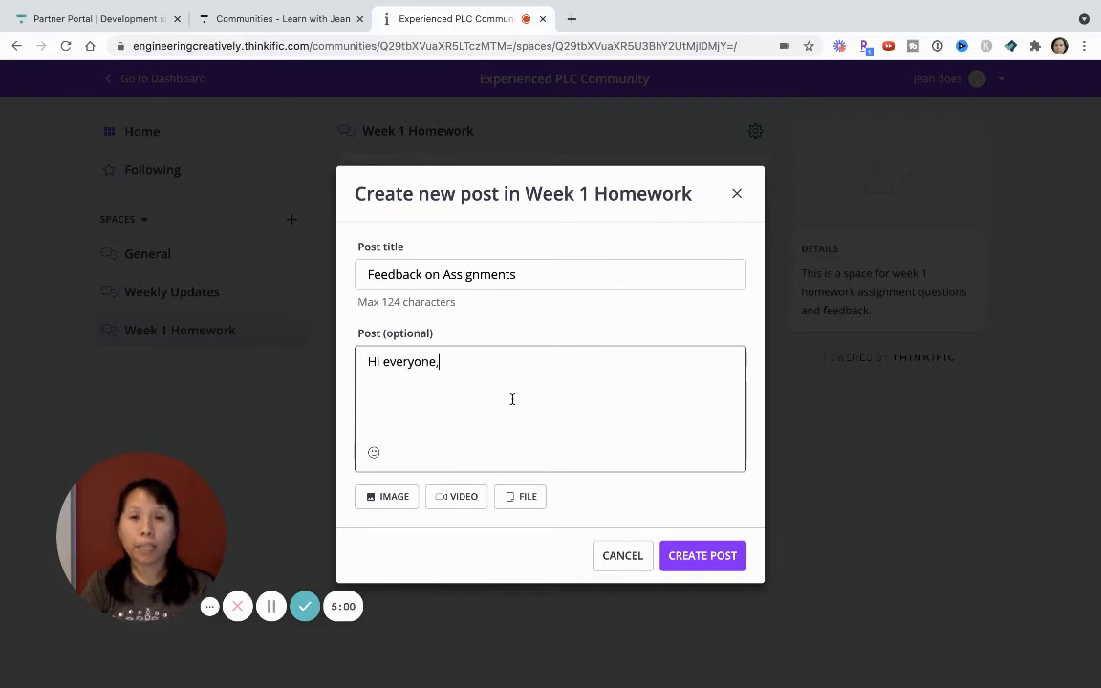
pyautogui.click(375, 452)
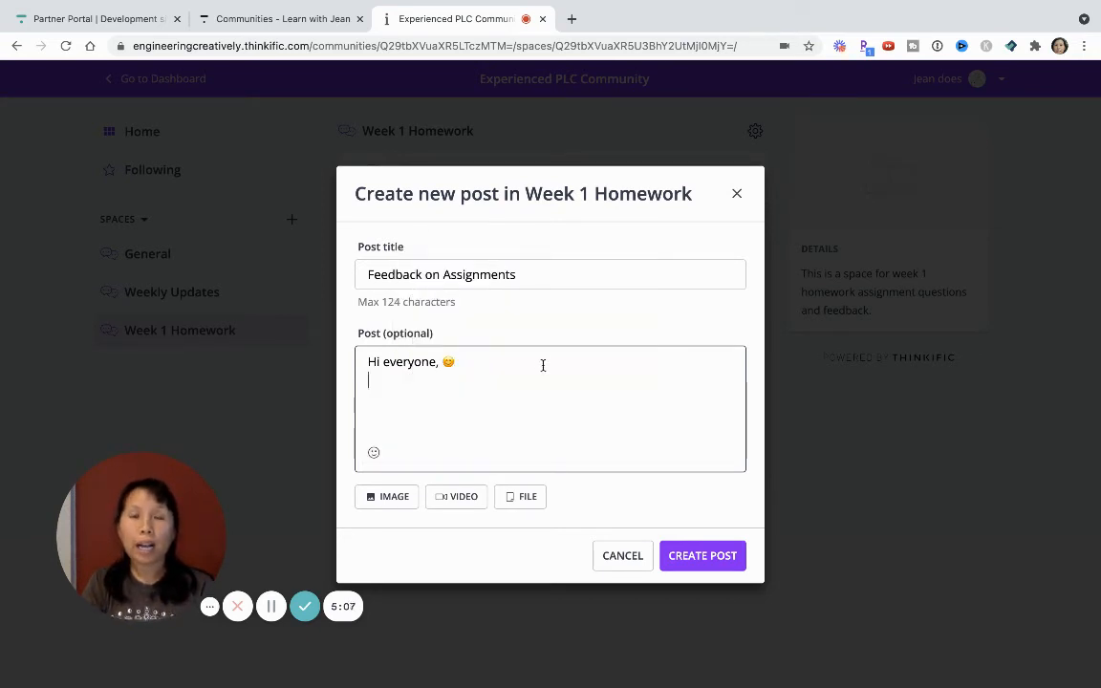
pyautogui.write('Some quic')
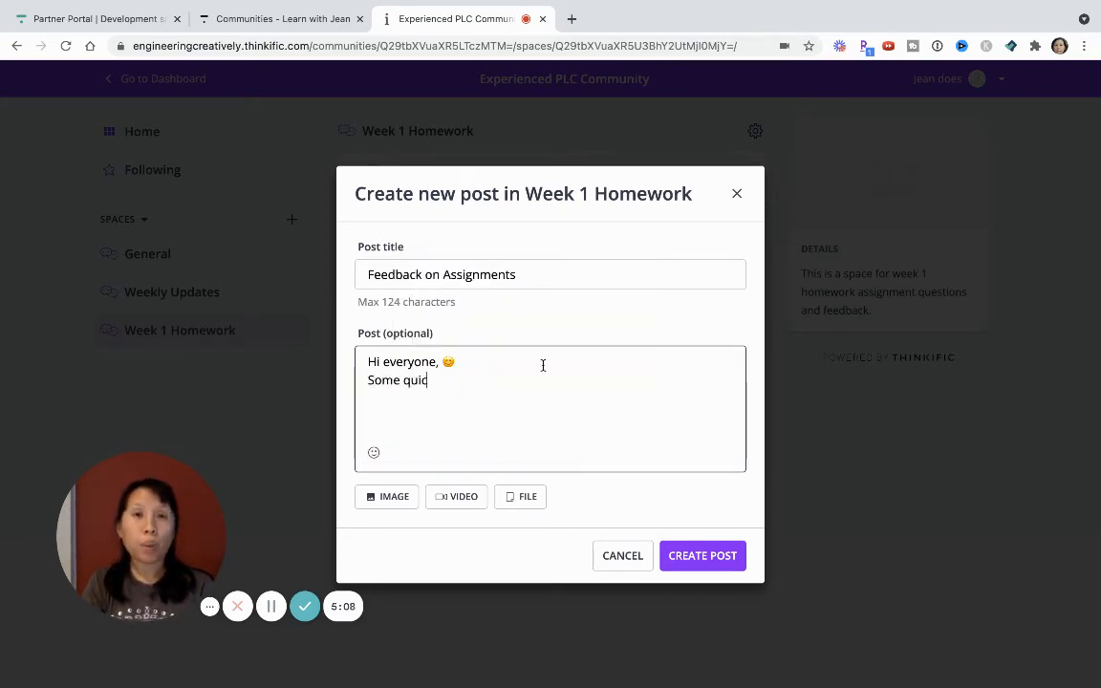
pyautogui.write('k general feedback')
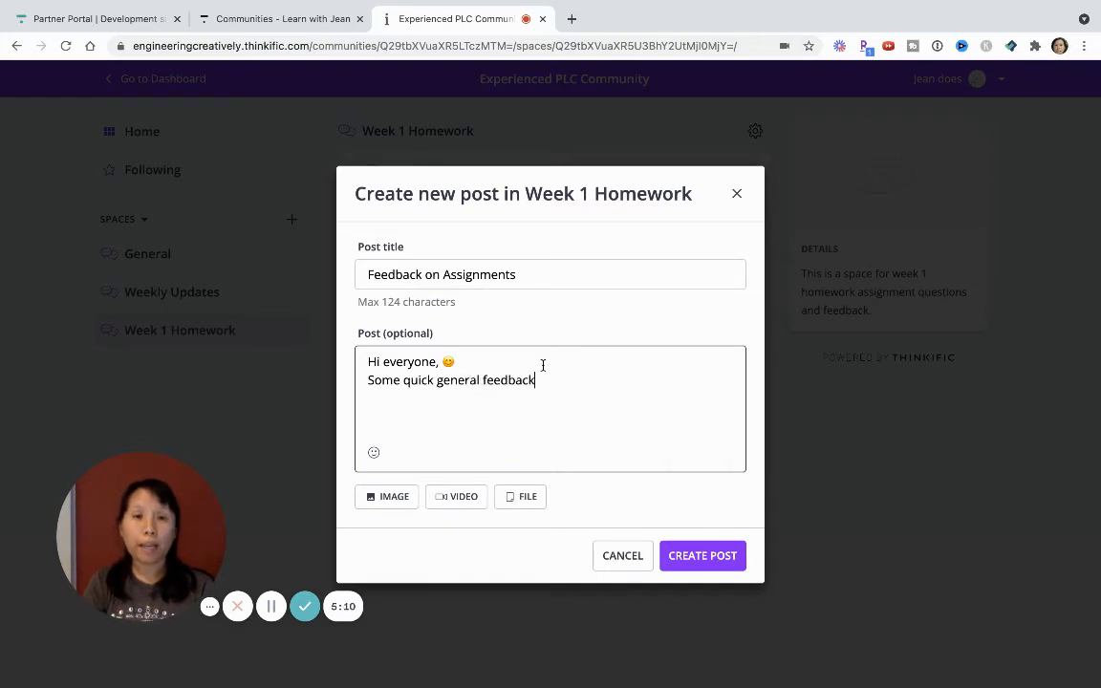
pyautogui.write("on this week's homew")
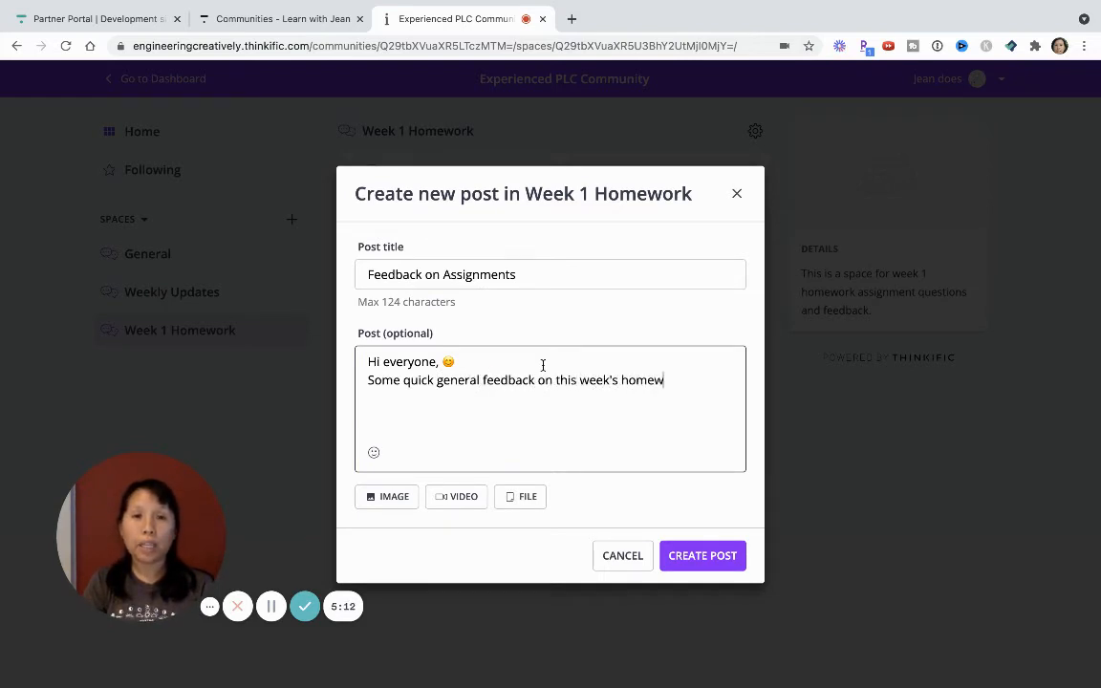
pyautogui.write('ork:')
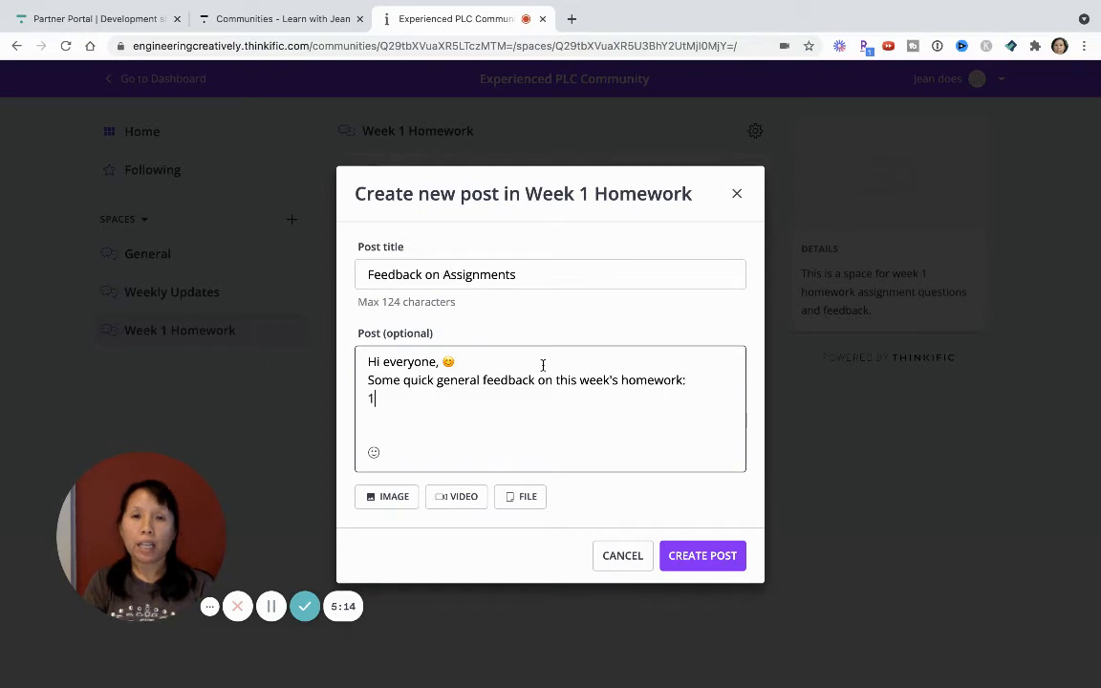
pyautogui.write('2)')
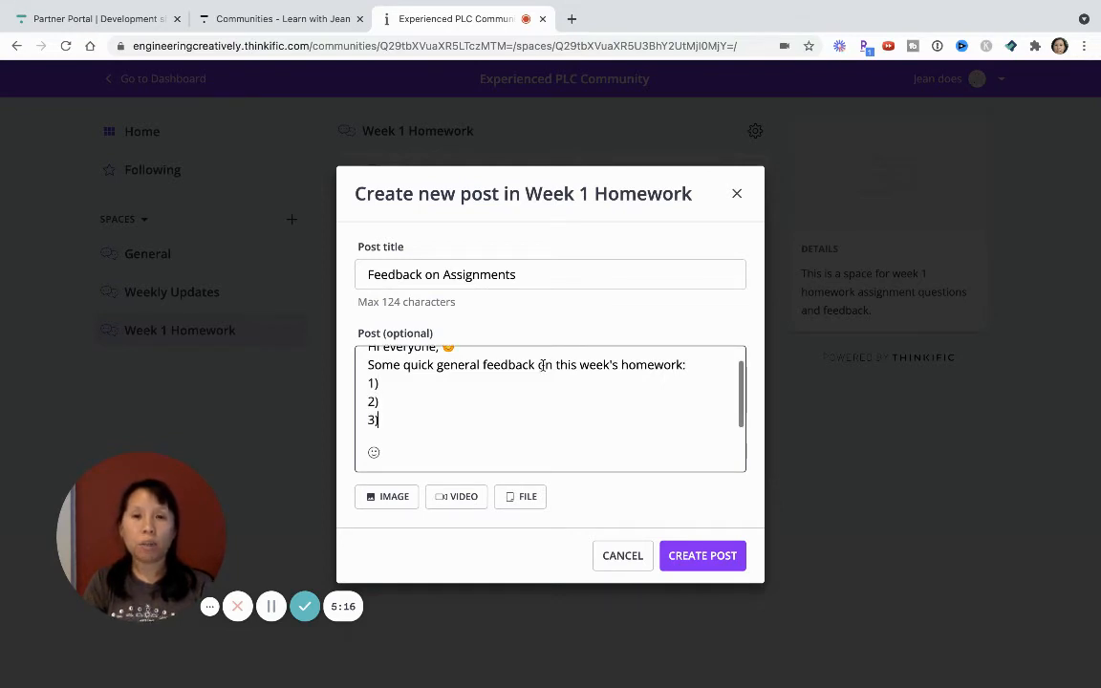
pyautogui.moveTo(455, 497)
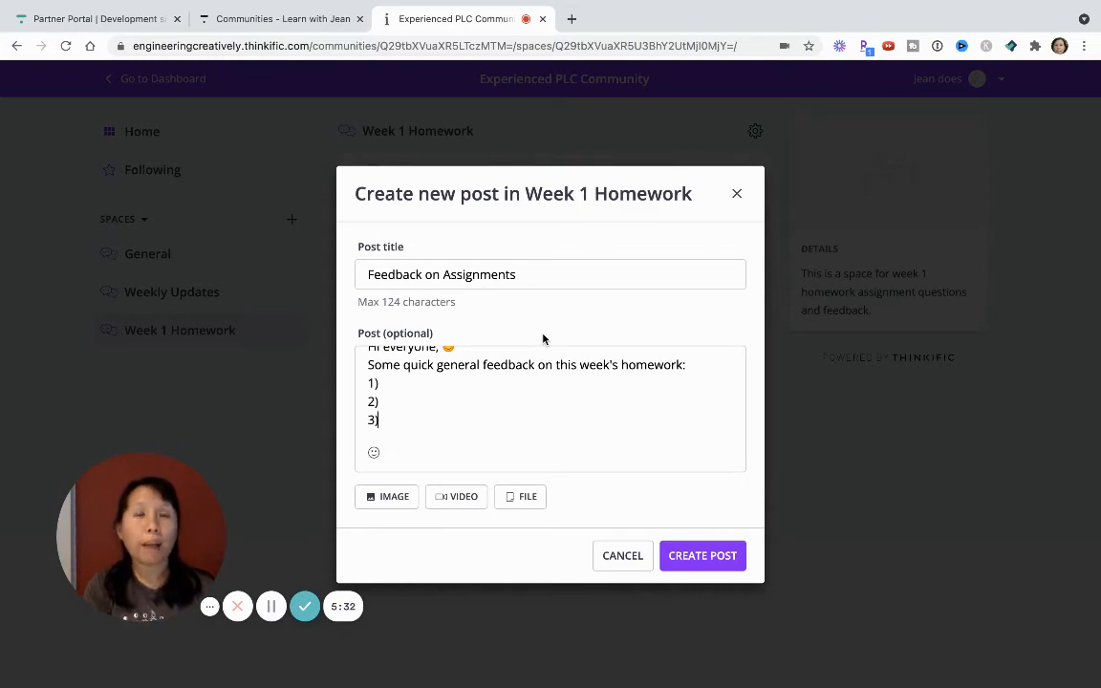
pyautogui.click(398, 418)
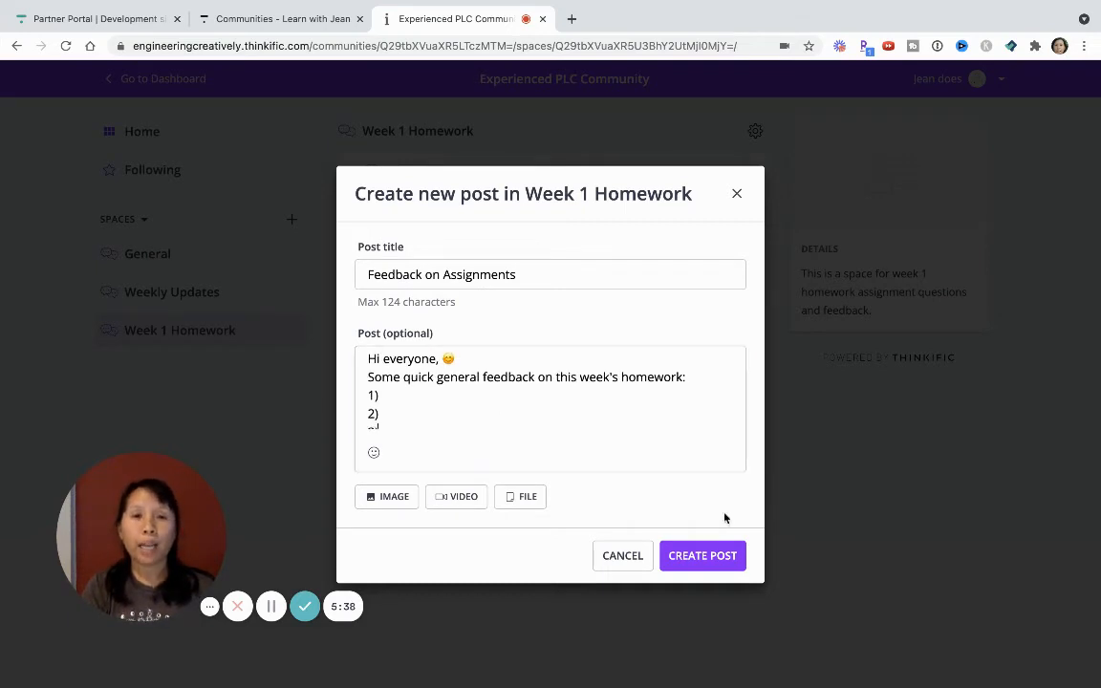
pyautogui.click(703, 554)
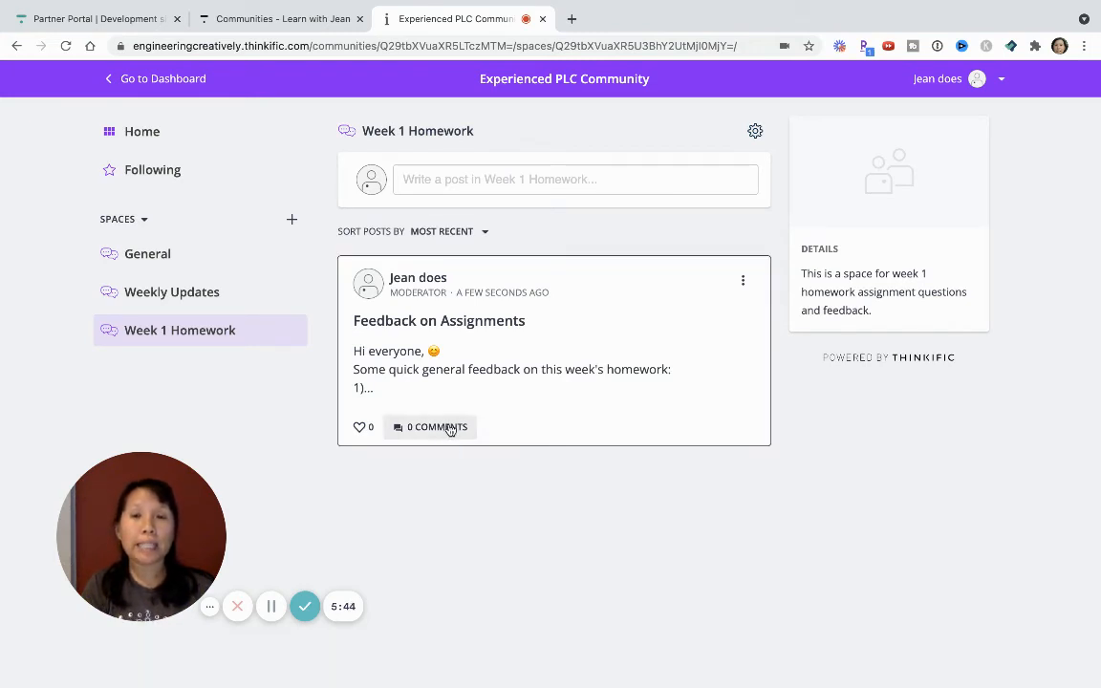
pyautogui.moveTo(440, 436)
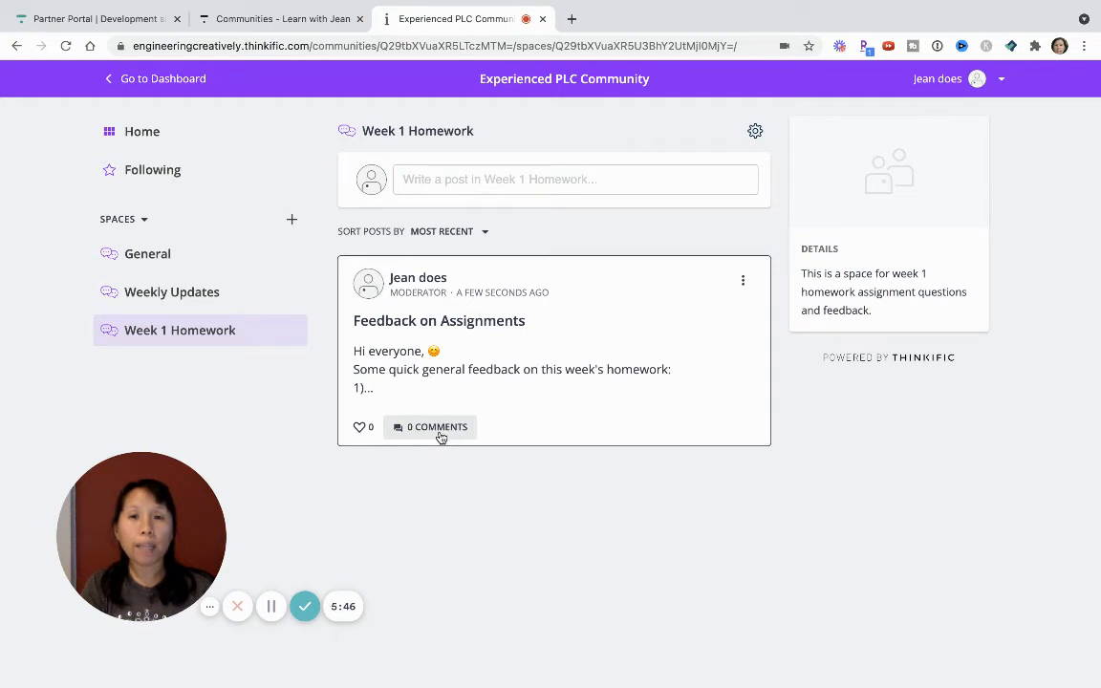
pyautogui.moveTo(541, 409)
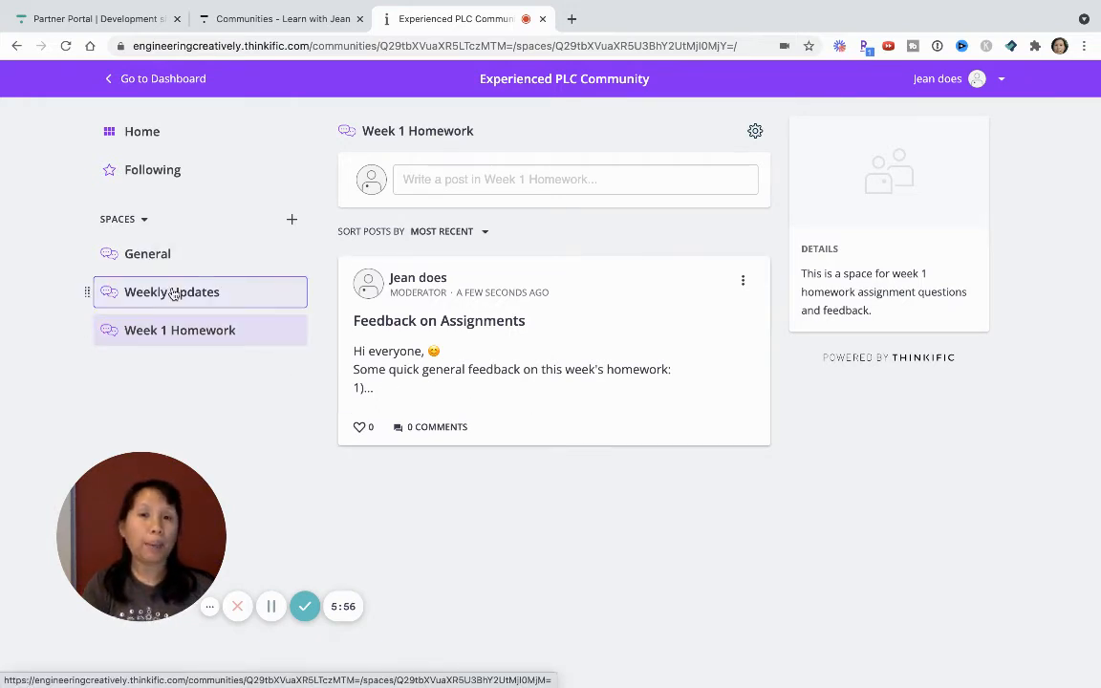
pyautogui.click(180, 329)
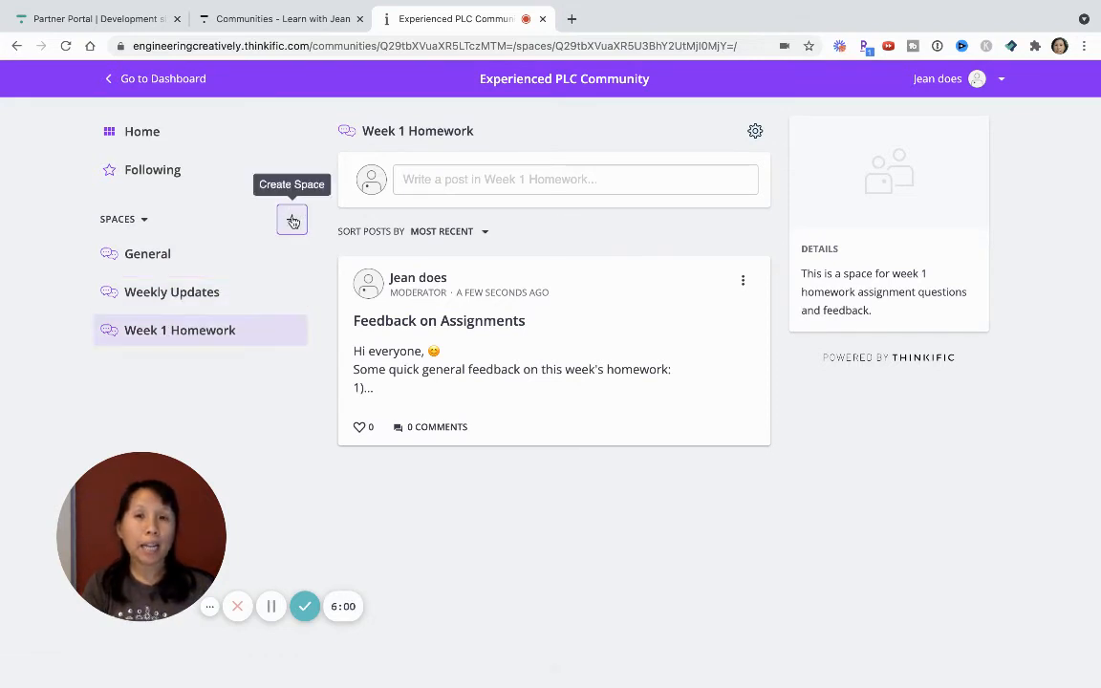
# Create a 'Random' space described as a place for random, not course related discussion.
pyautogui.click(290, 218)
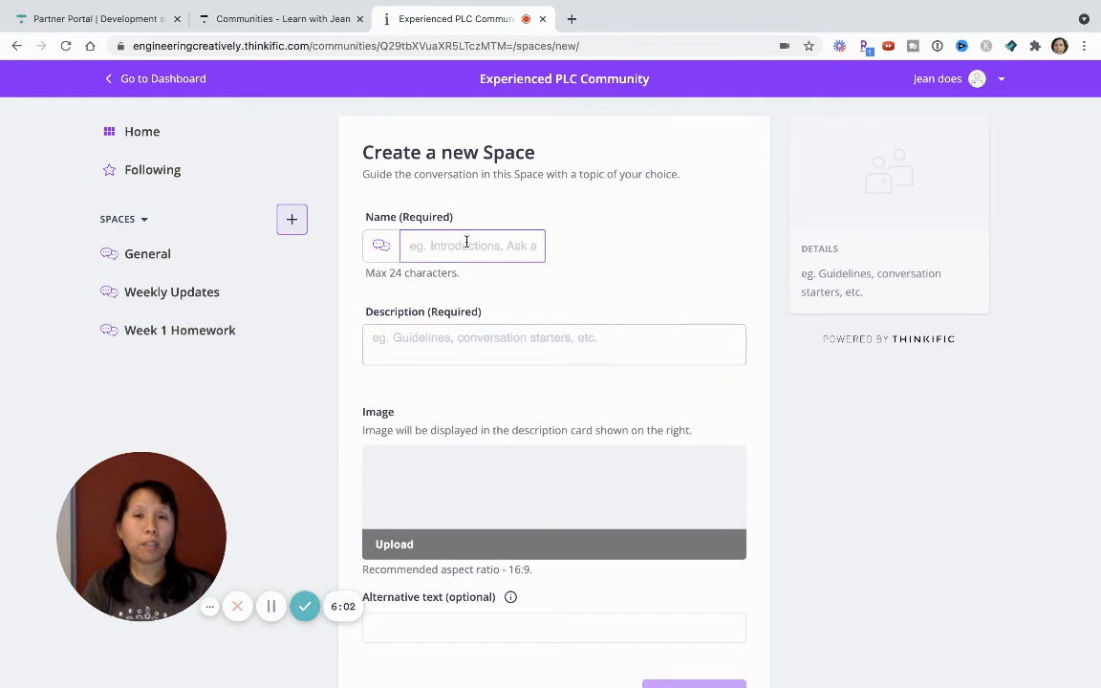
pyautogui.write('Randon')
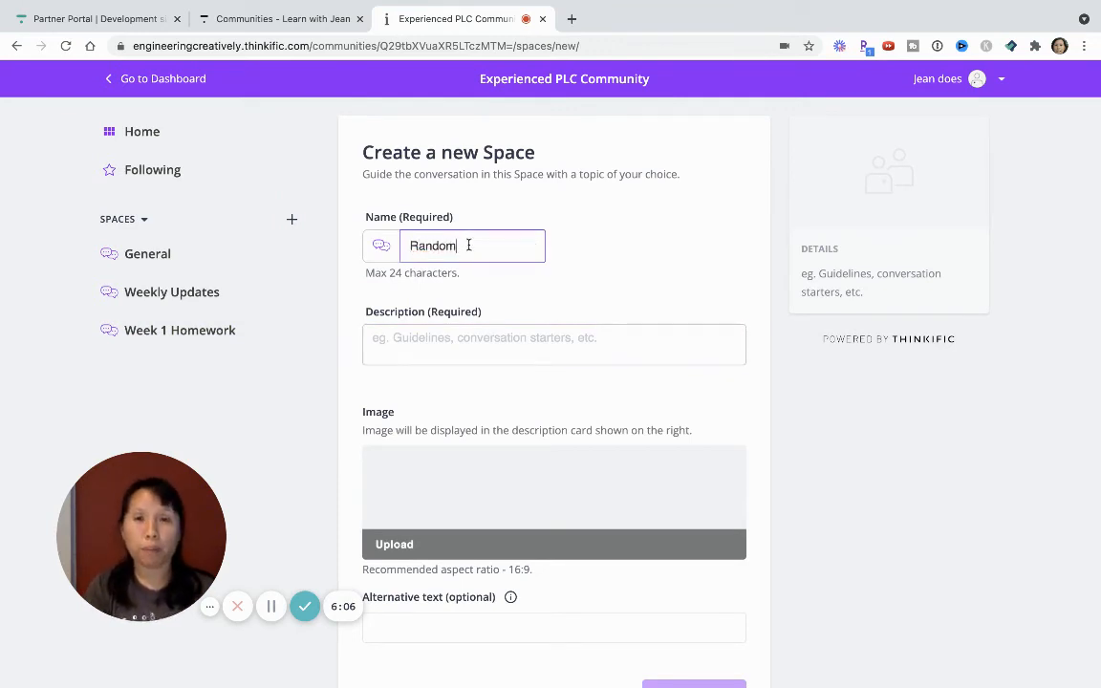
pyautogui.click(554, 344)
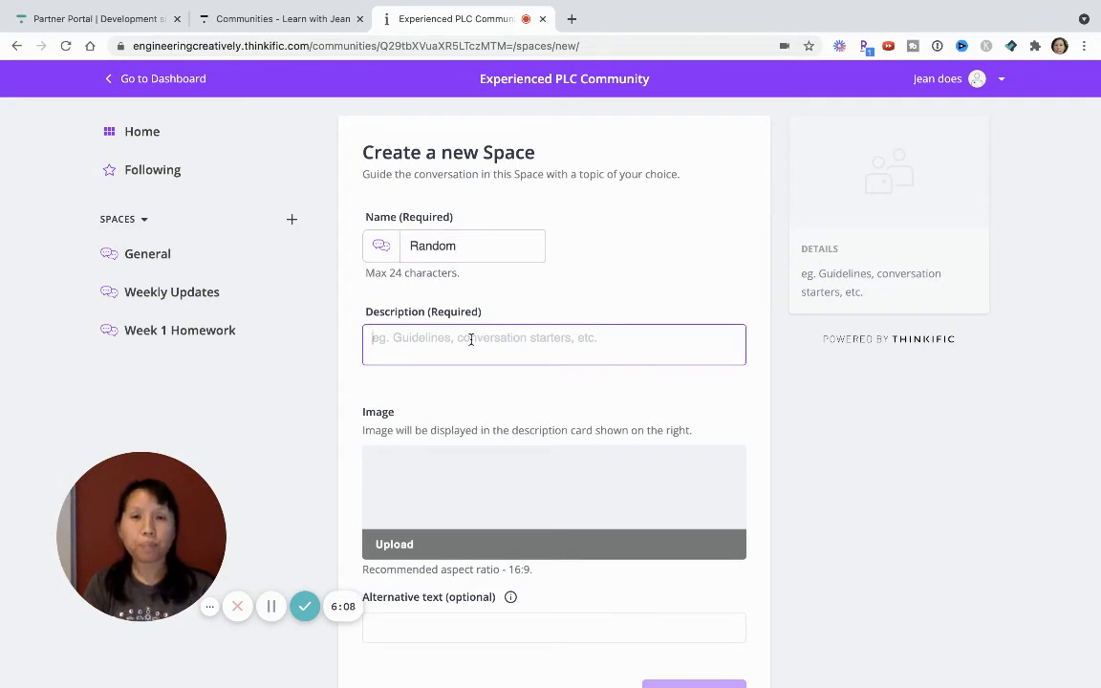
pyautogui.write('This is a place for random , not course related discussion!')
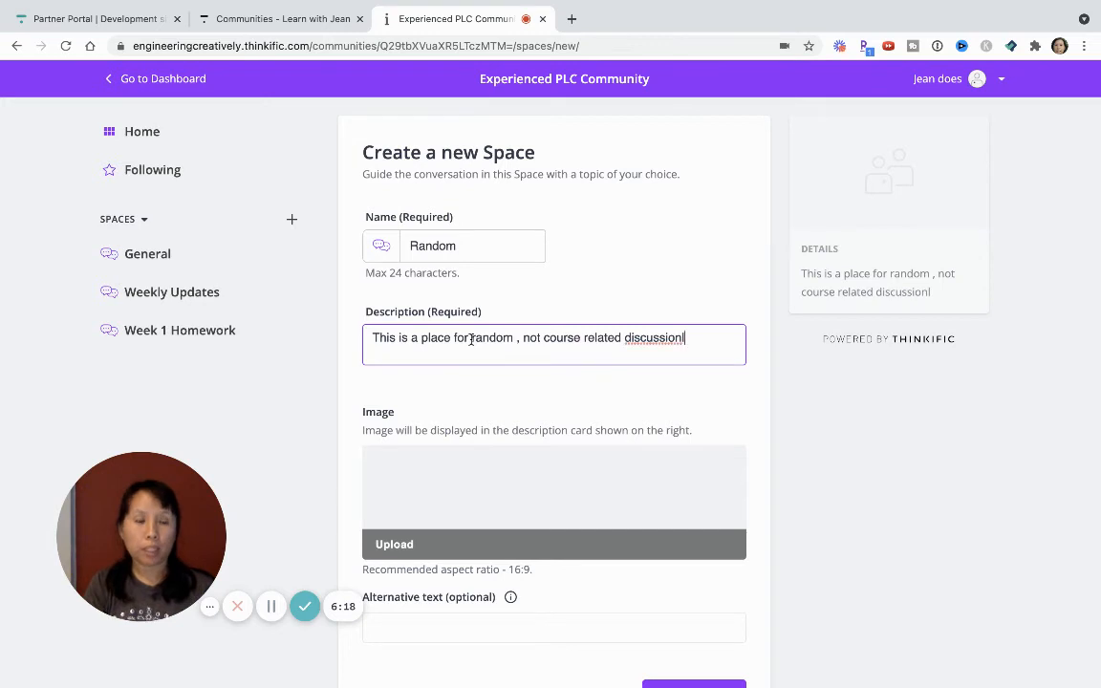
pyautogui.scroll(-3)
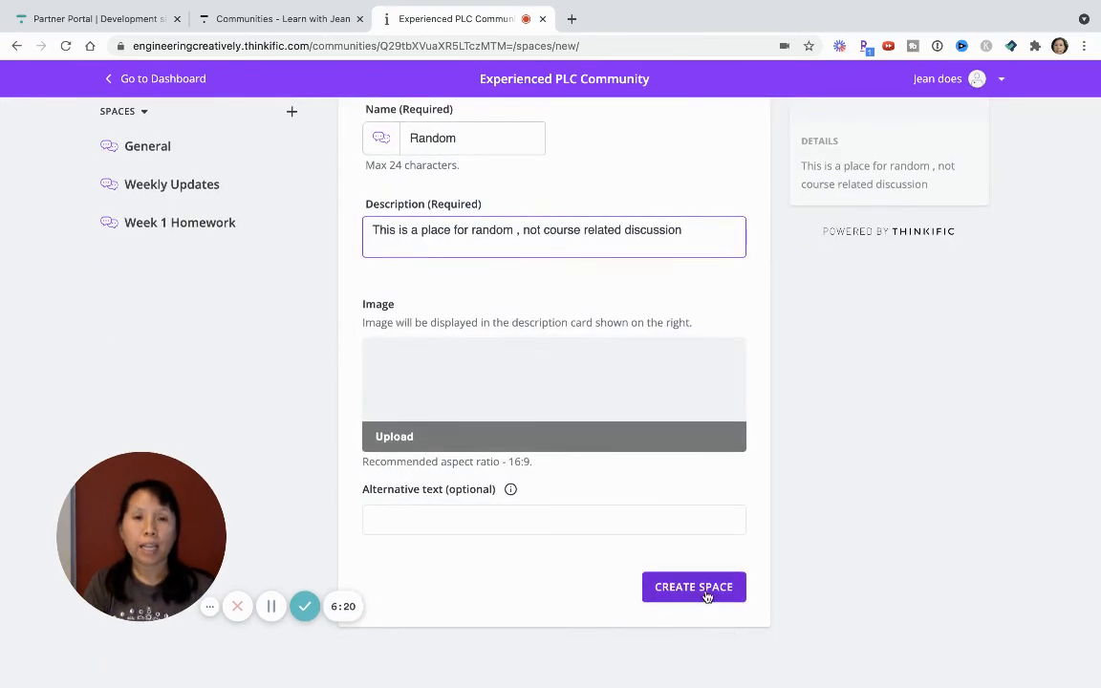
pyautogui.click(692, 587)
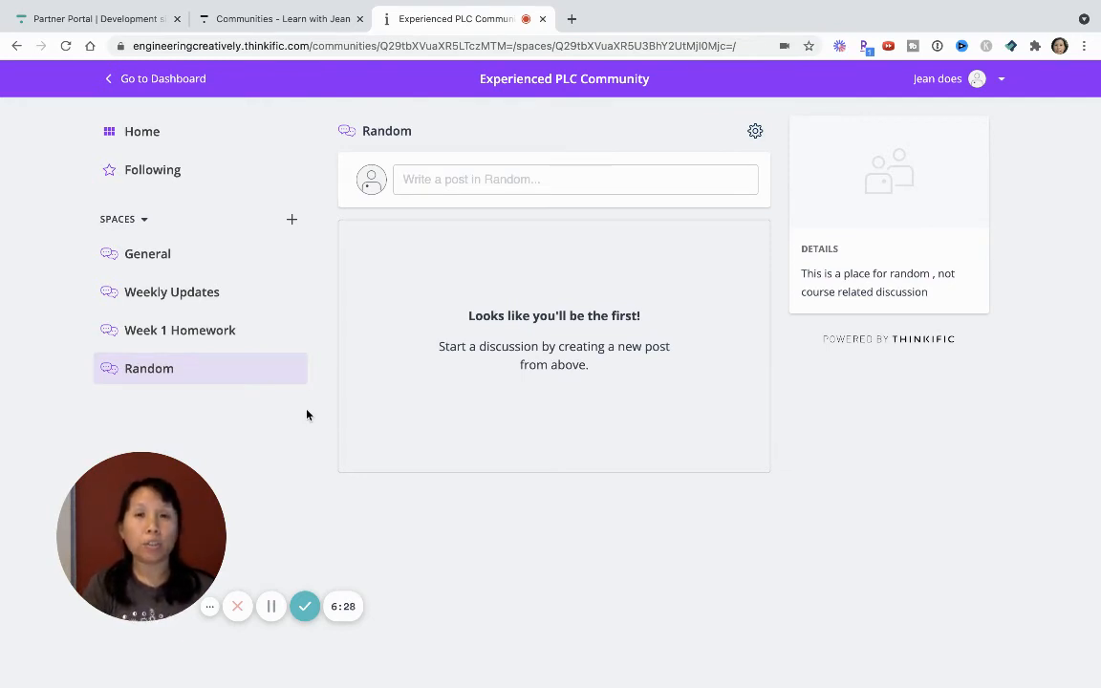
pyautogui.moveTo(319, 353)
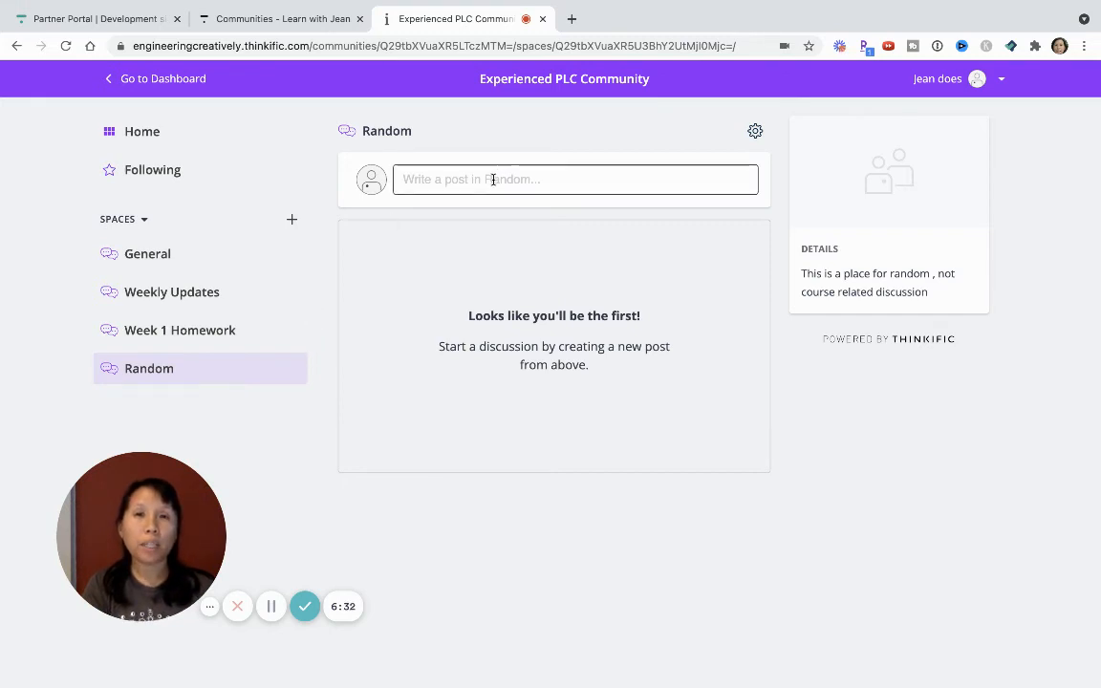
pyautogui.click(575, 180)
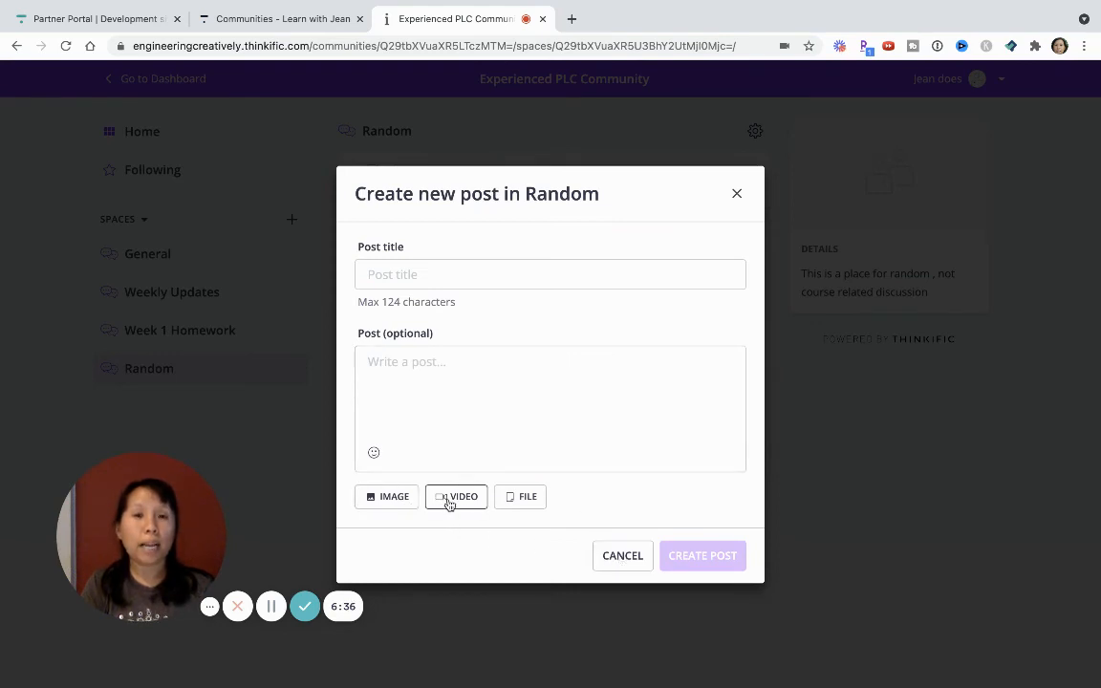
pyautogui.click(624, 555)
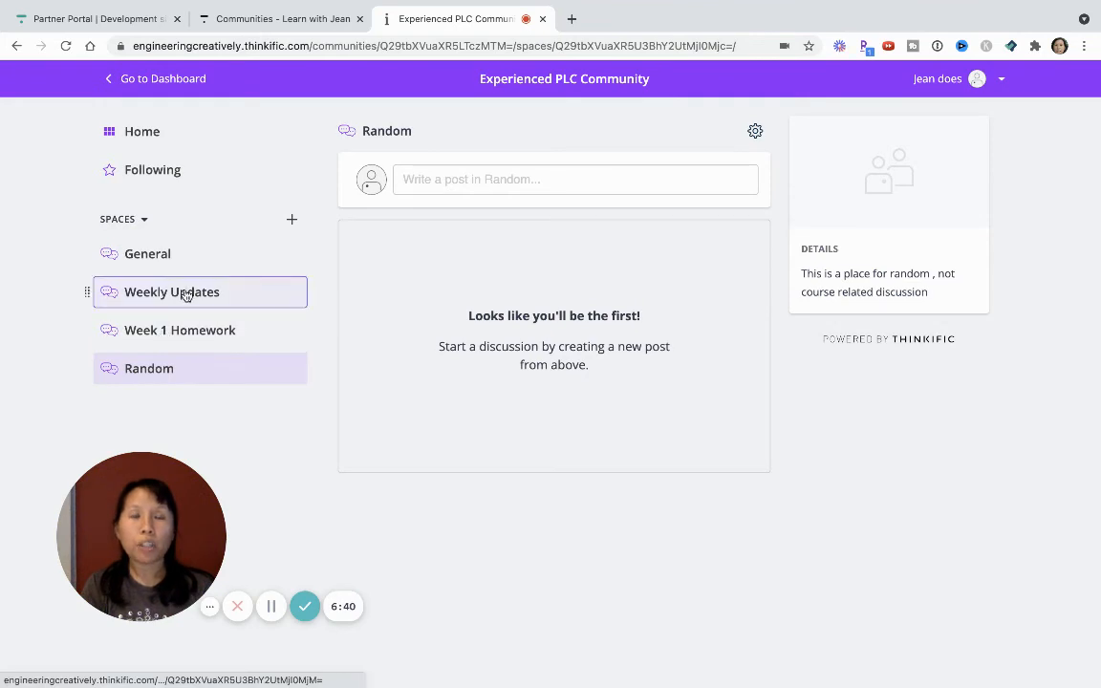
# In Weekly Updates, check the pinned 'Assignments Due This Week' post's options and full view, then go back.
pyautogui.click(172, 290)
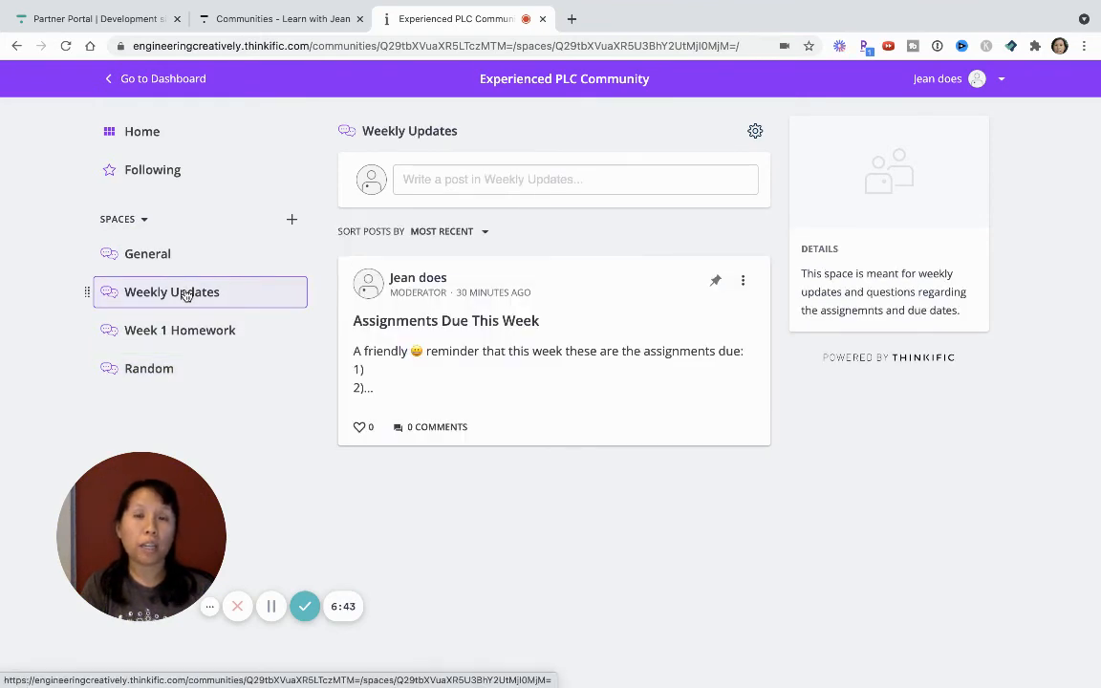
pyautogui.moveTo(474, 358)
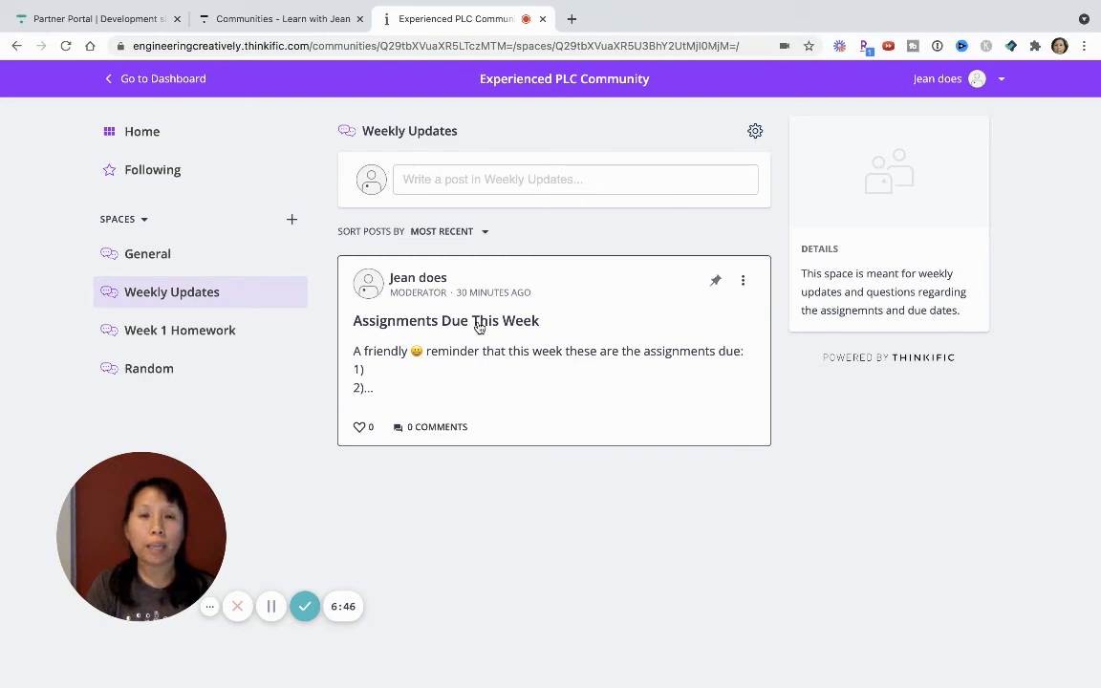
pyautogui.moveTo(694, 287)
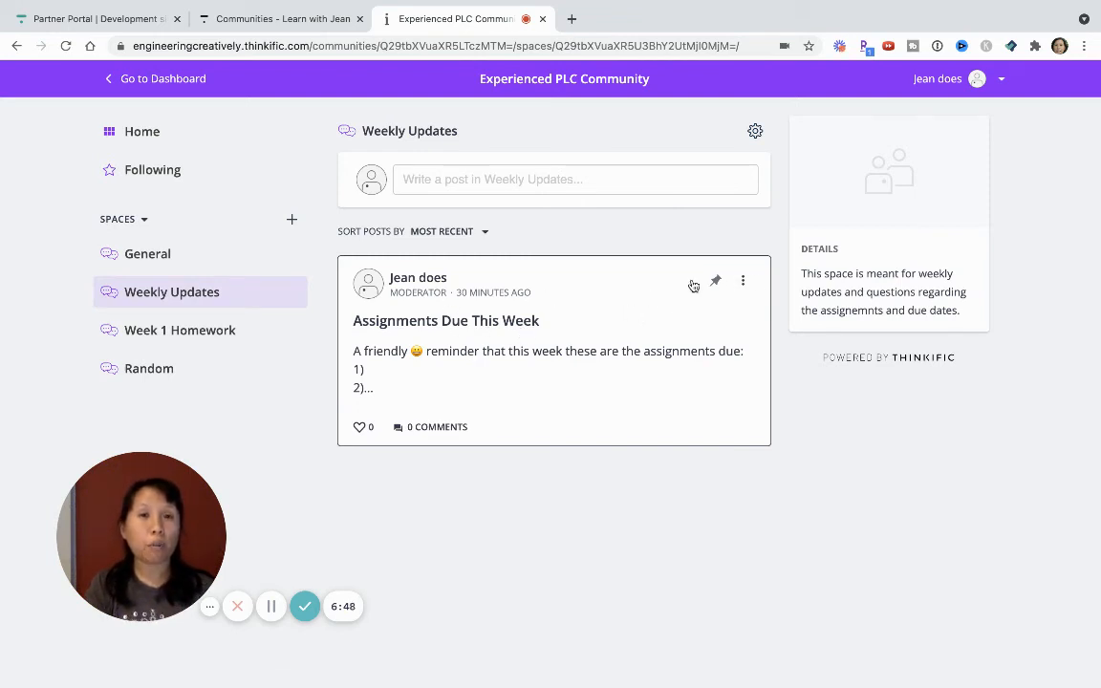
pyautogui.click(741, 279)
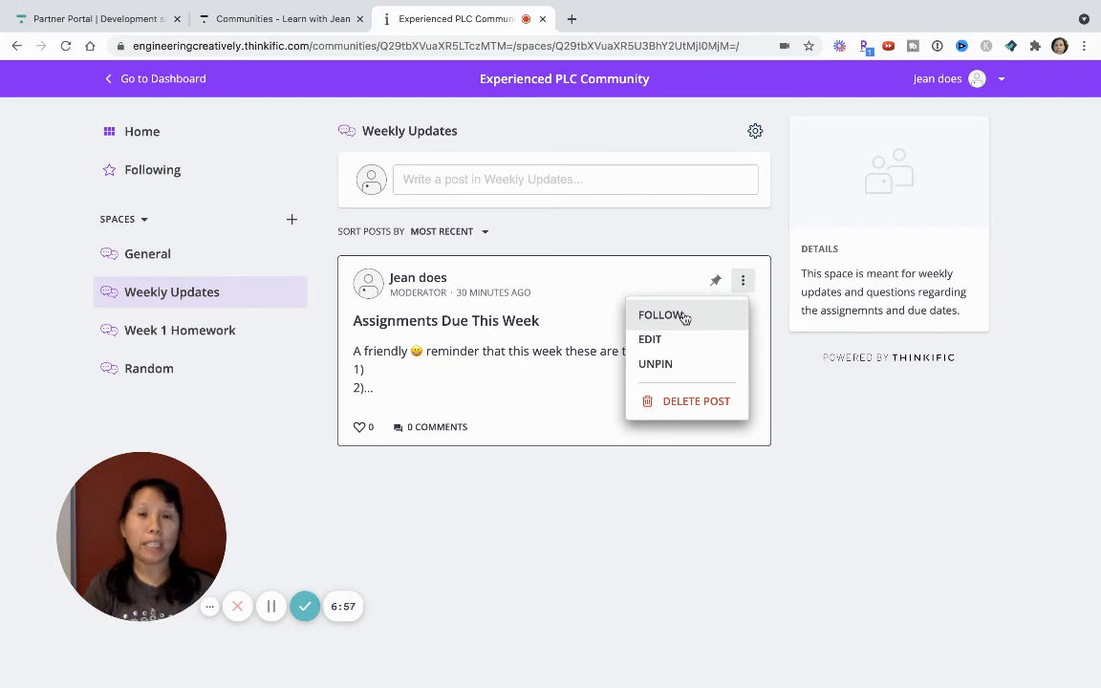
pyautogui.click(445, 321)
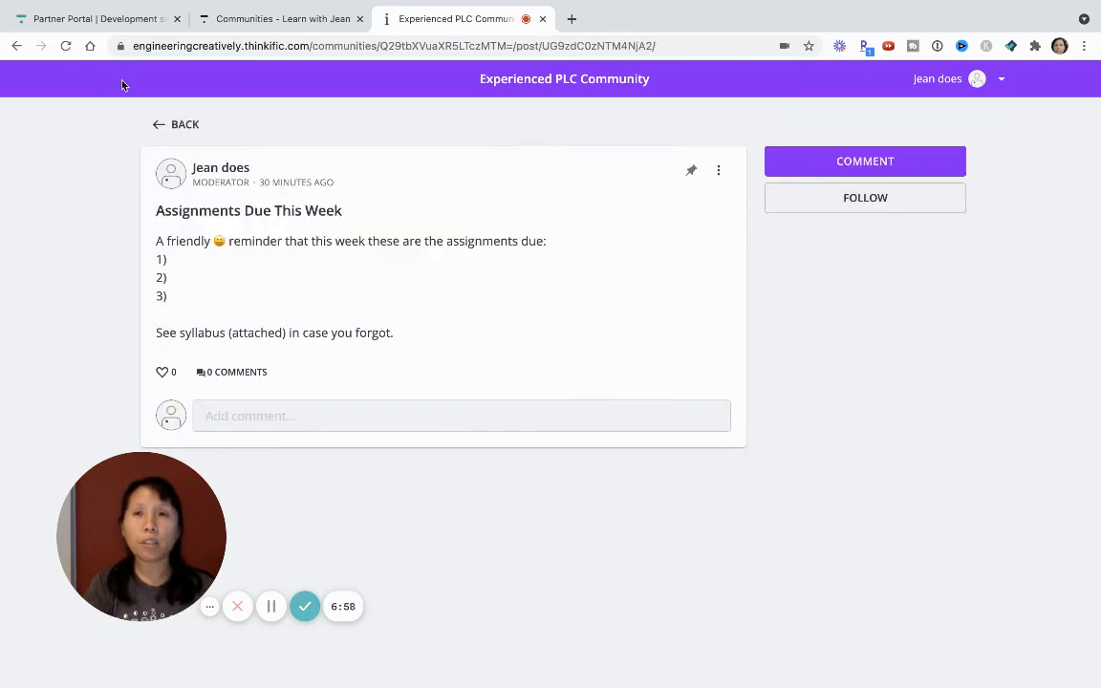
pyautogui.click(176, 122)
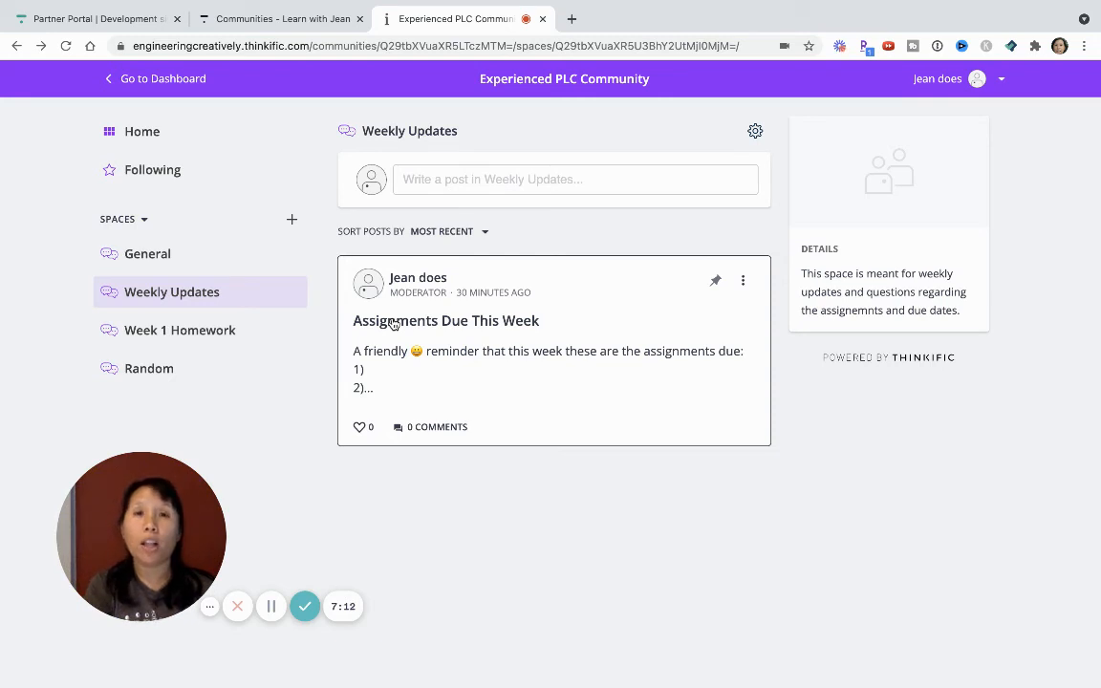
pyautogui.moveTo(147, 252)
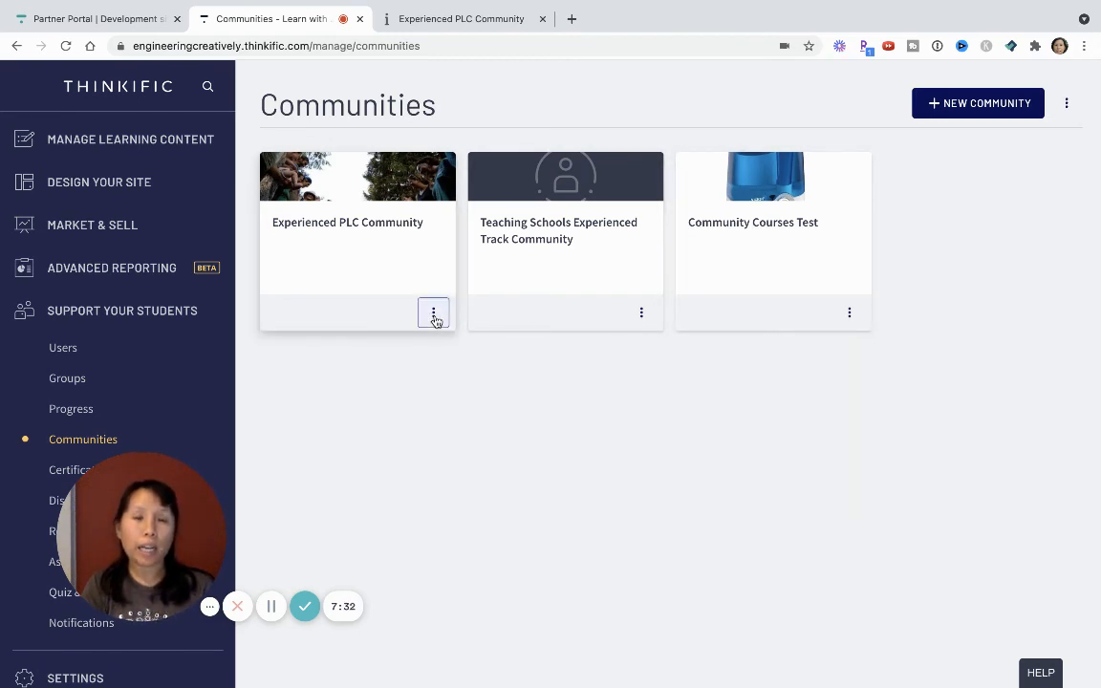
# Edit the Experienced PLC Community and scroll to its Access section, set to students in groups.
pyautogui.click(432, 313)
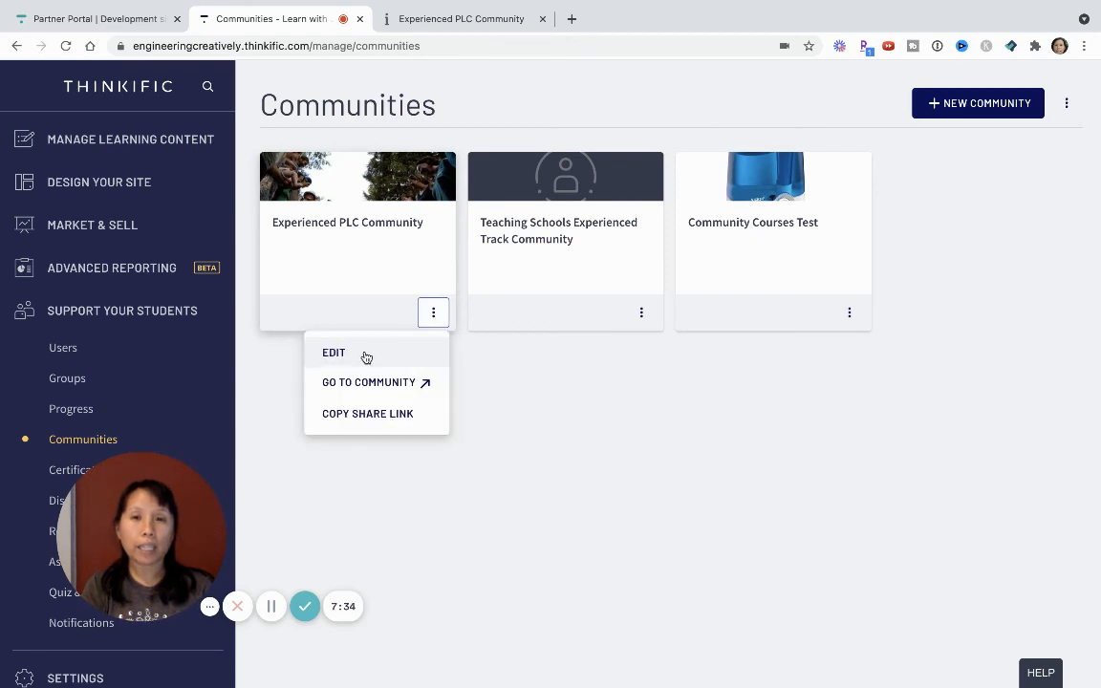
pyautogui.click(333, 352)
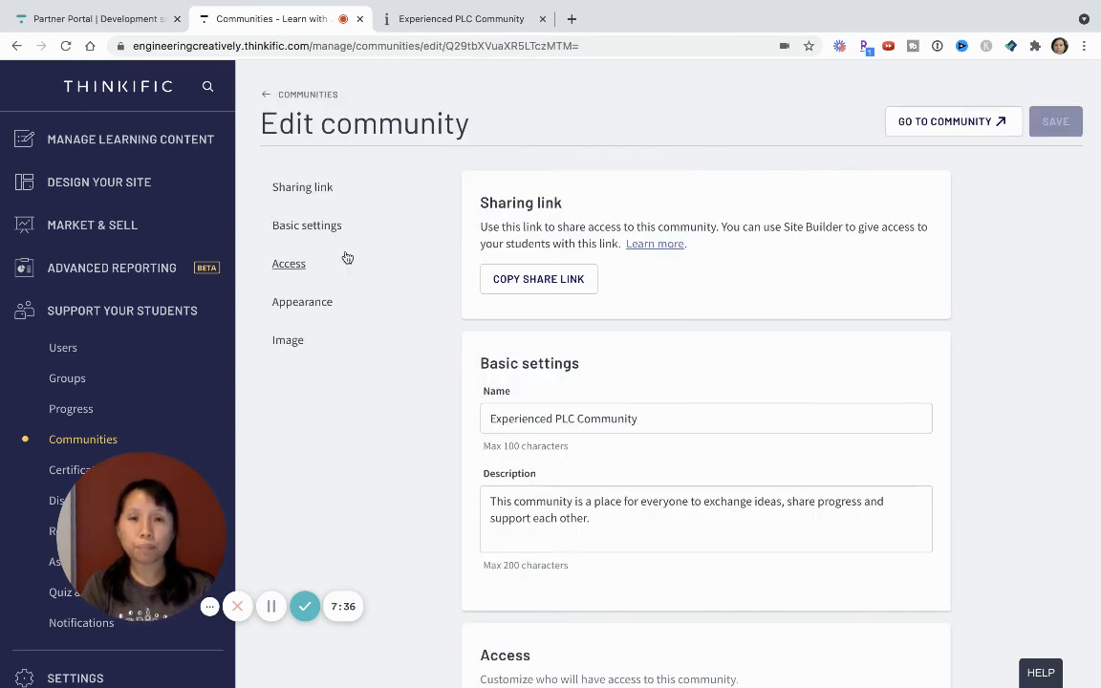
pyautogui.scroll(-3)
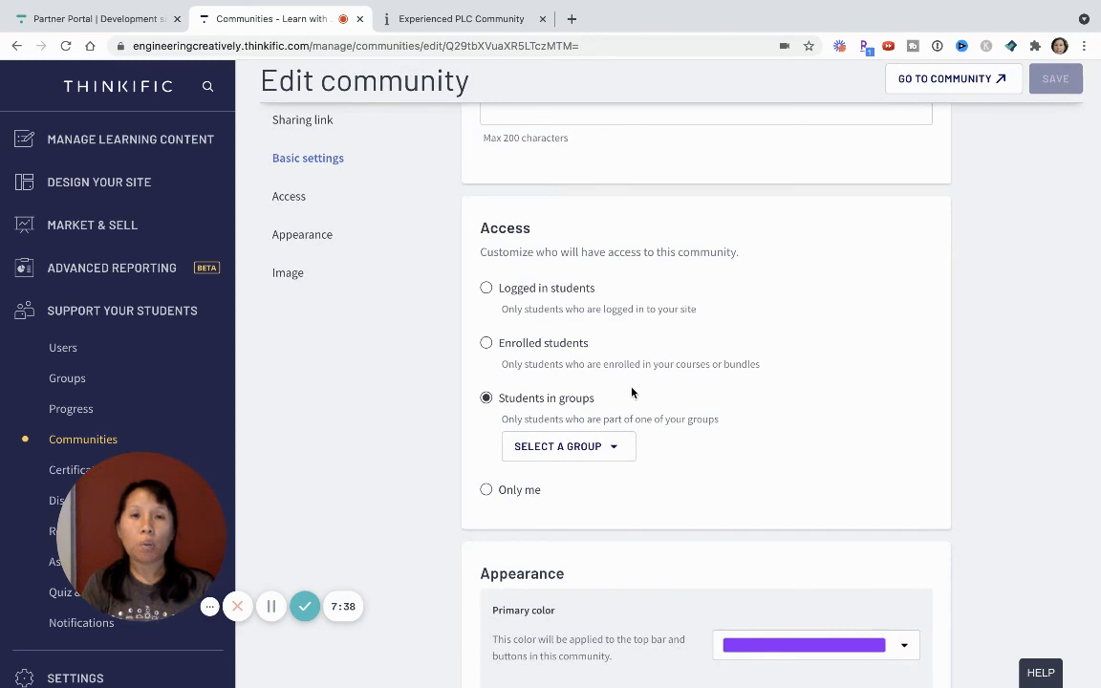
pyautogui.scroll(-3)
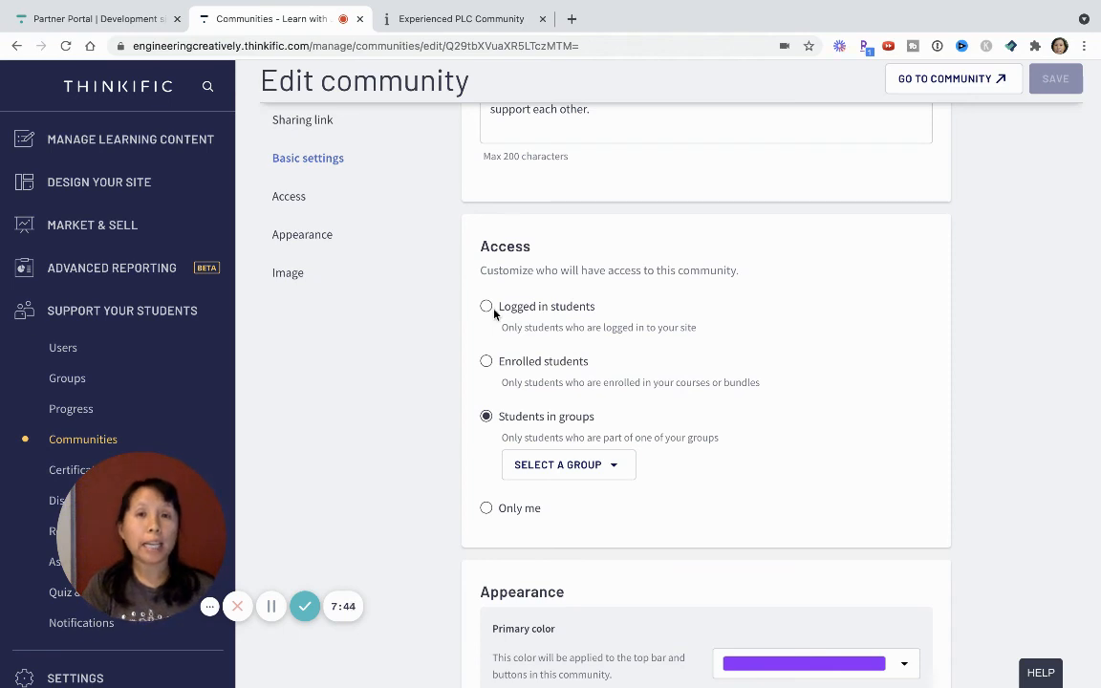
pyautogui.moveTo(524, 369)
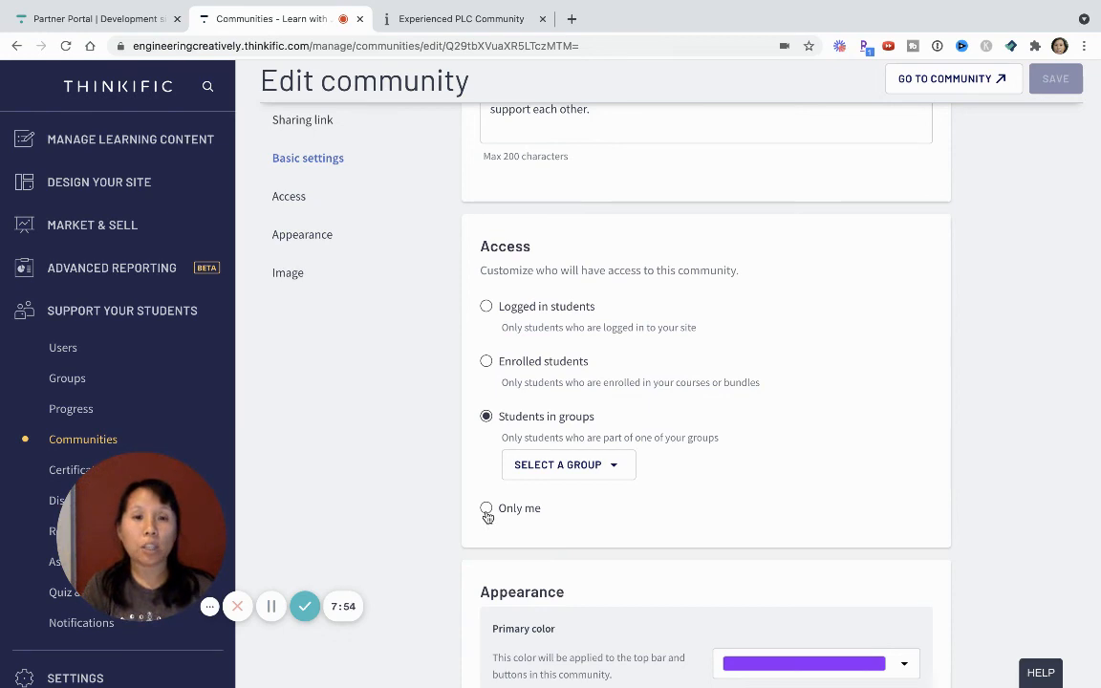
# View the Appearance section's purple primary colour and Open Sans font settings.
pyautogui.scroll(-3)
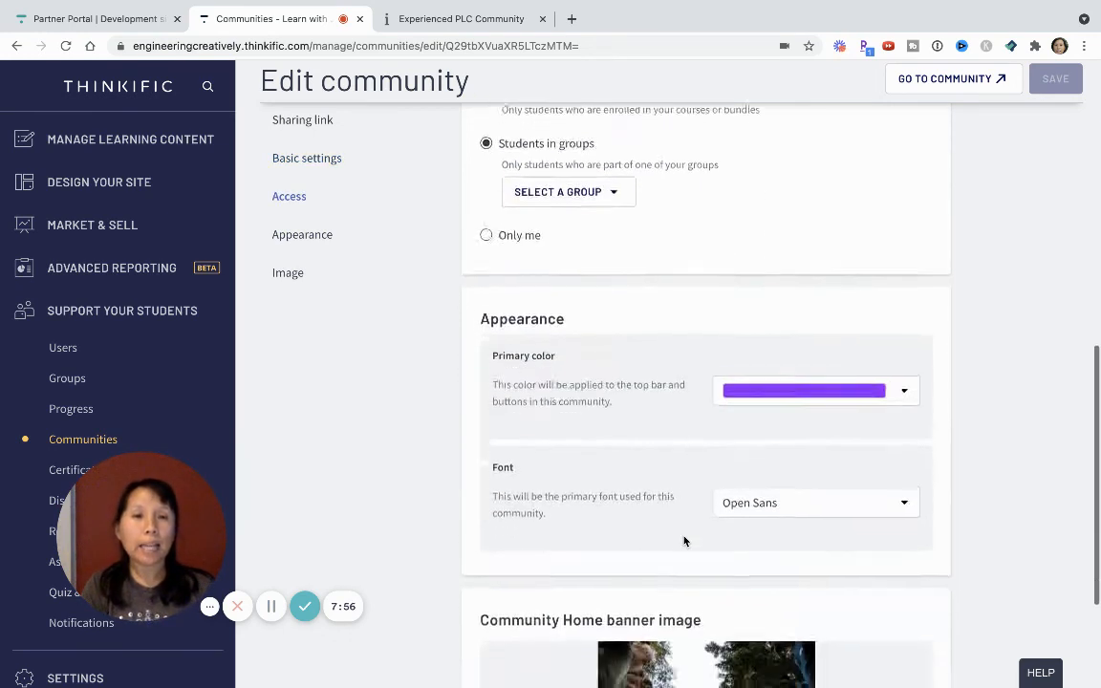
pyautogui.click(804, 388)
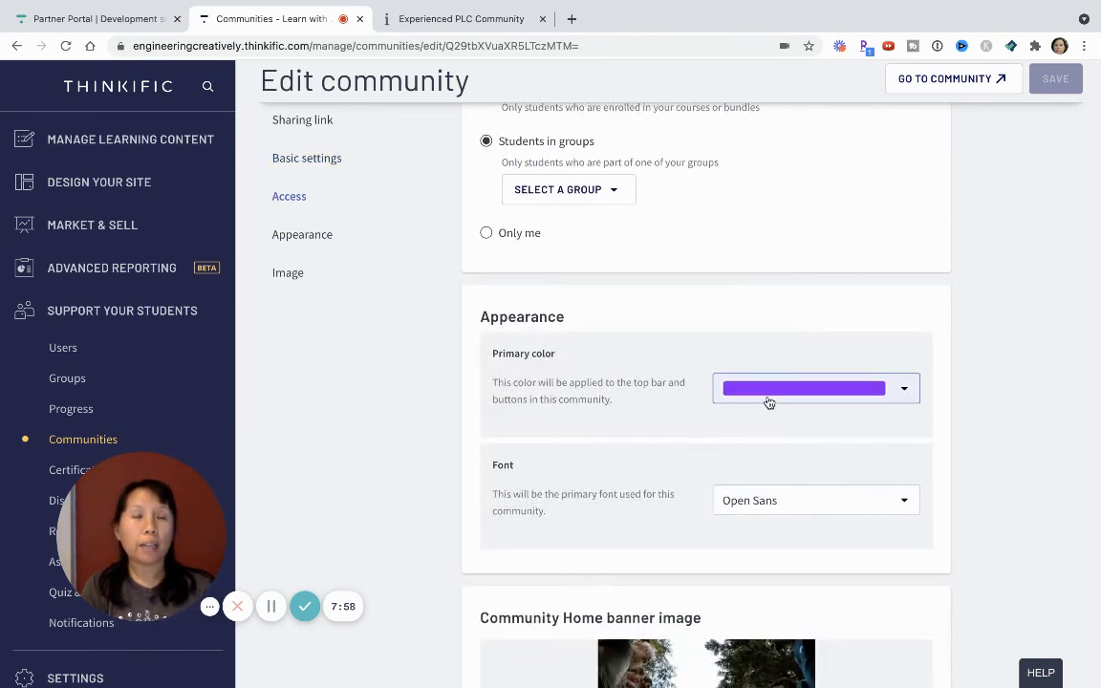